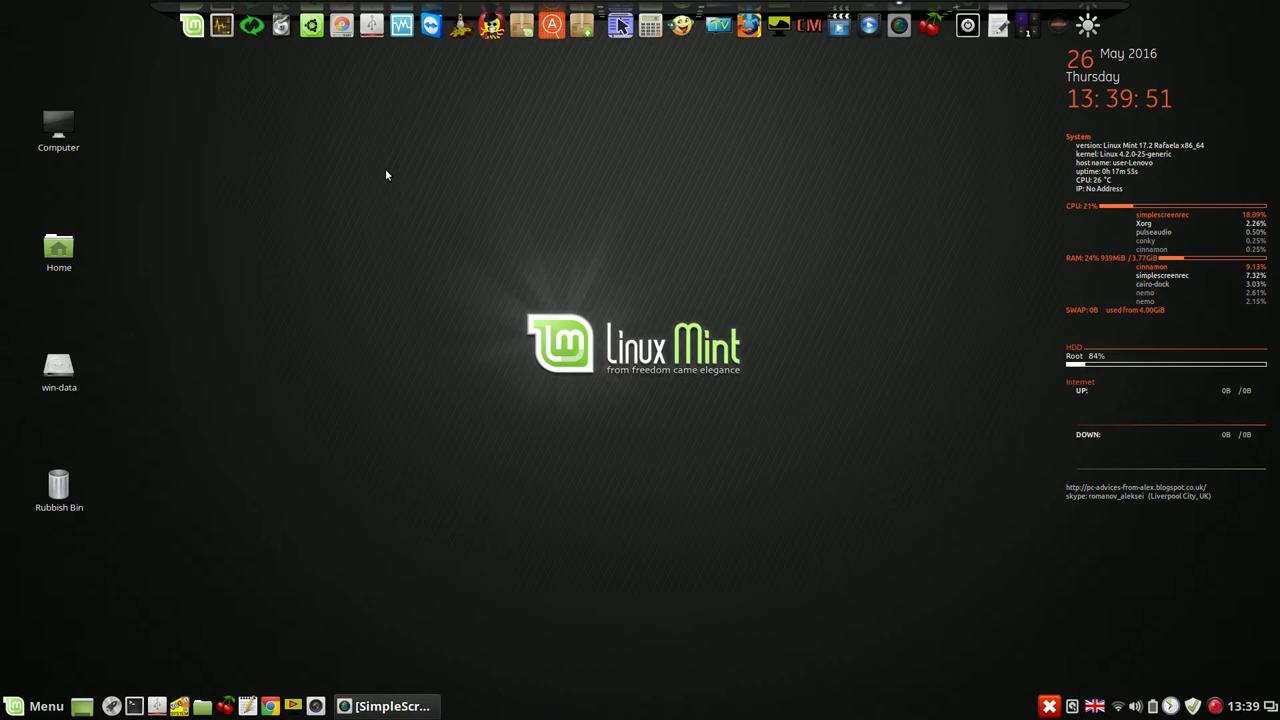
pyautogui.moveTo(370, 205)
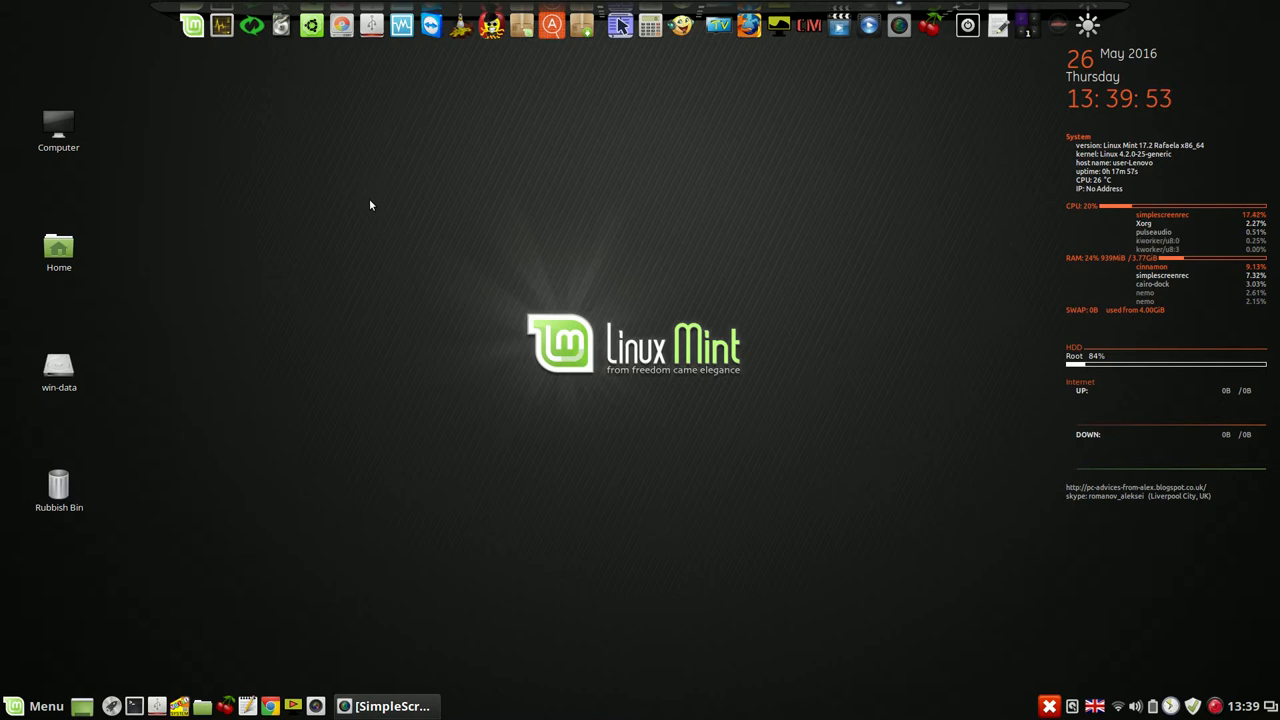
pyautogui.moveTo(416, 169)
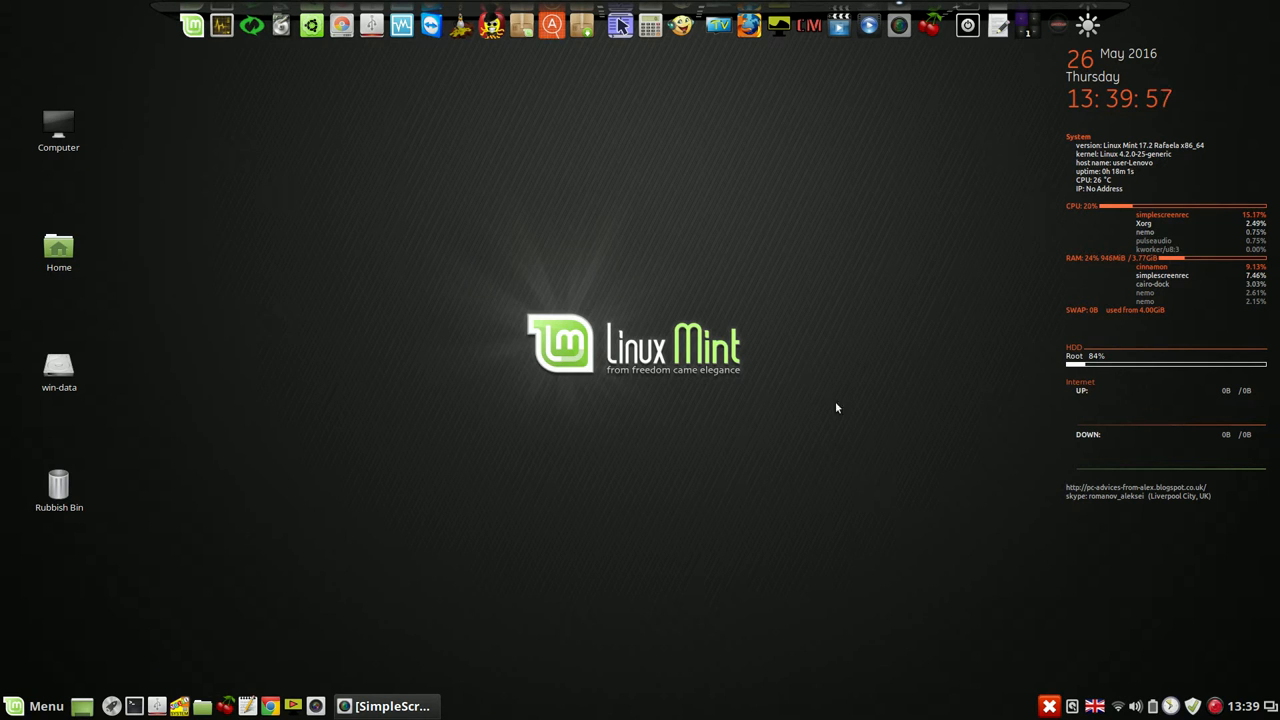
pyautogui.moveTo(492, 206)
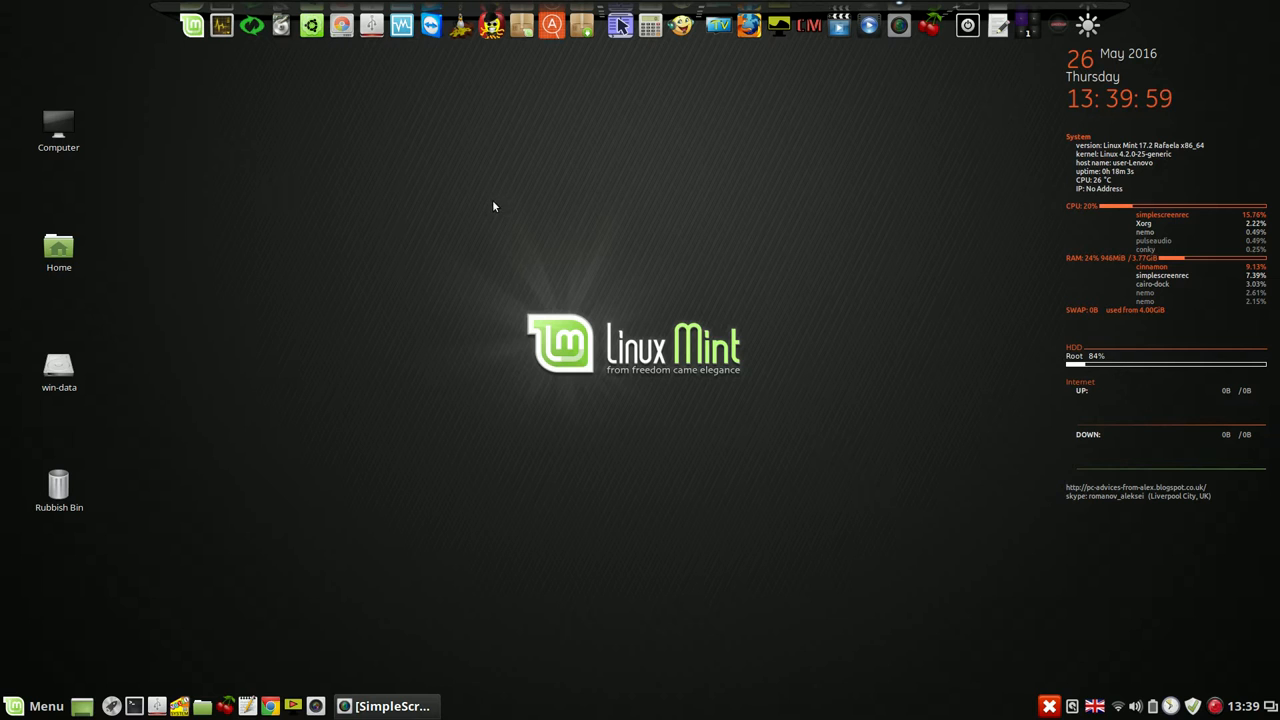
pyautogui.moveTo(442, 354)
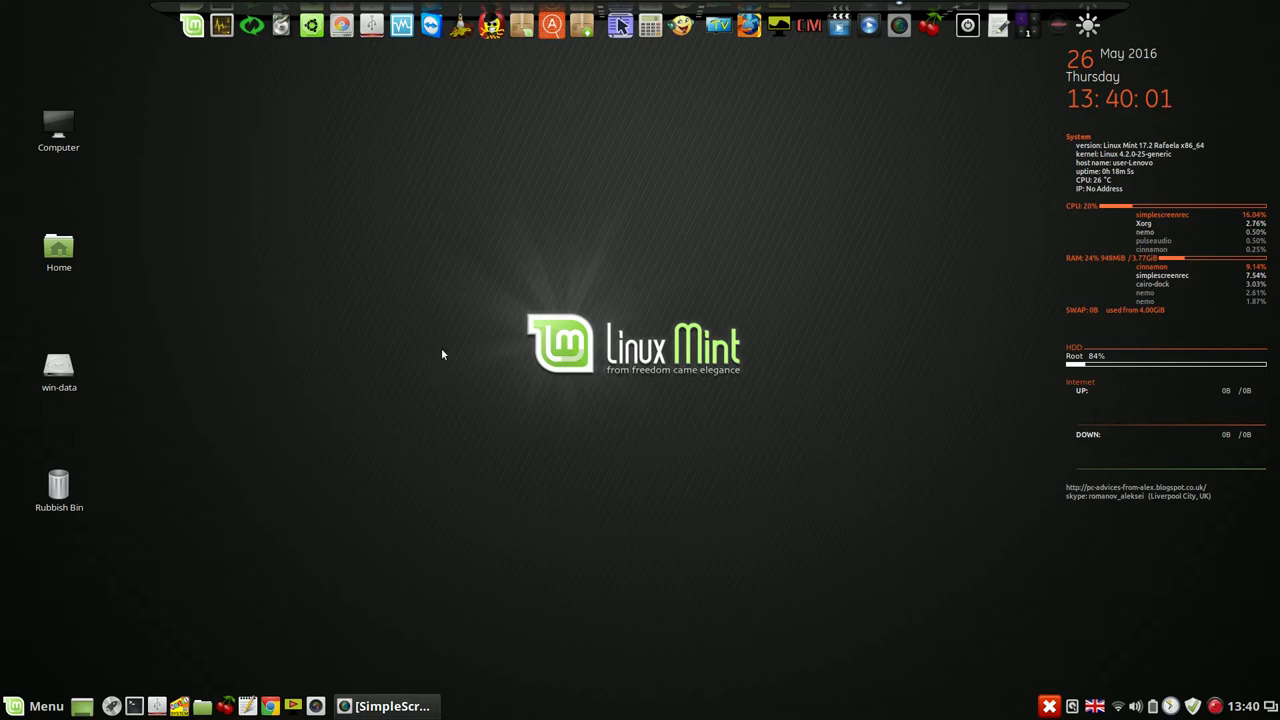
pyautogui.moveTo(471, 238)
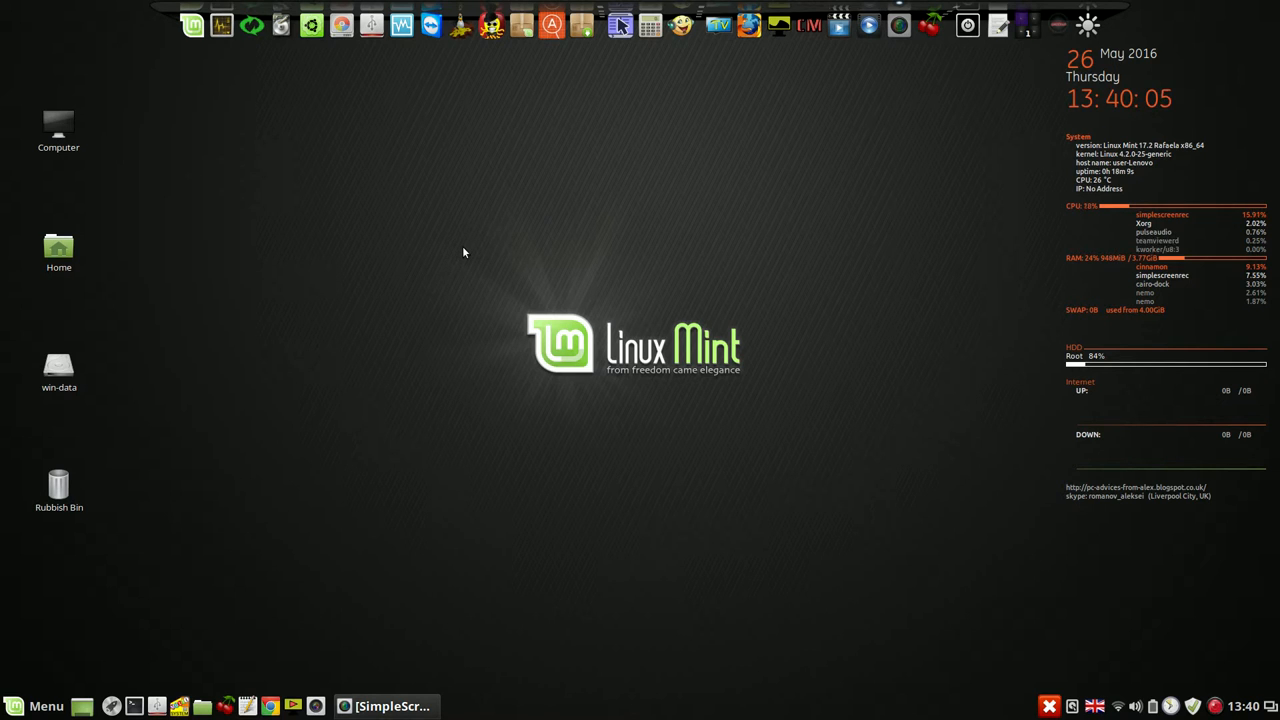
pyautogui.moveTo(525, 190)
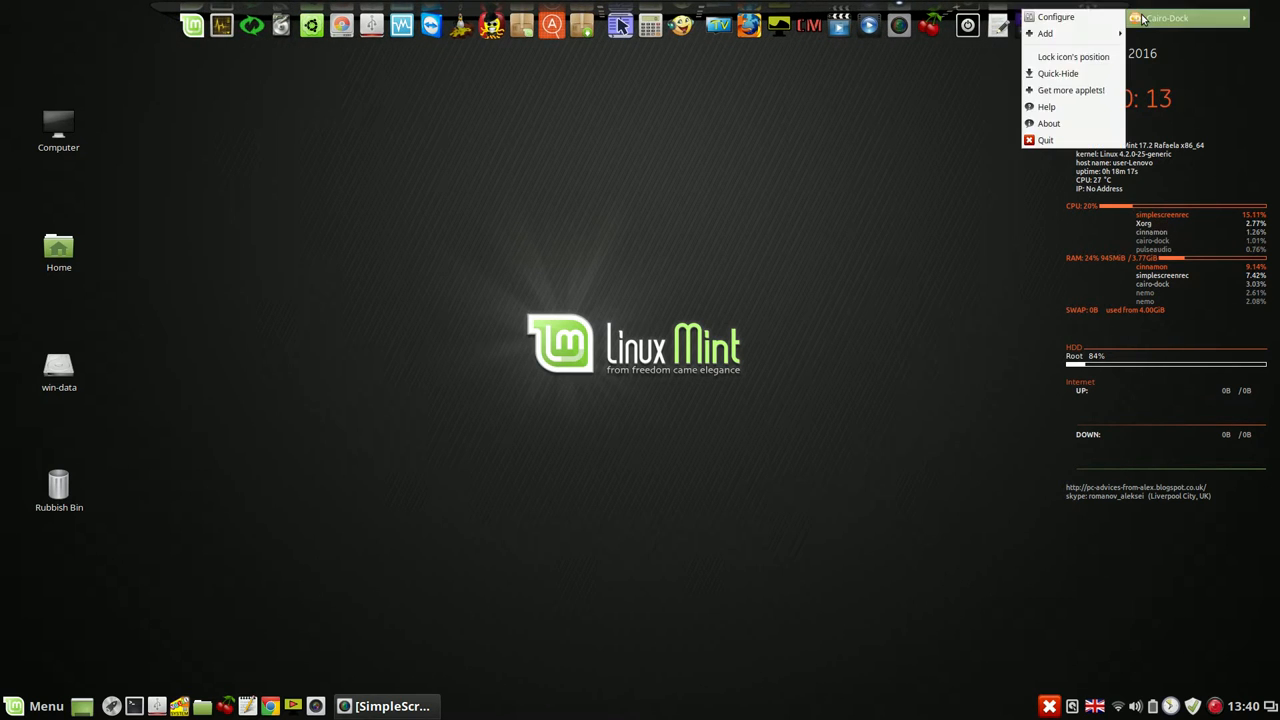
# Set the dock's screen border to left in the Behaviour settings and close the configuration.
pyautogui.click(1055, 17)
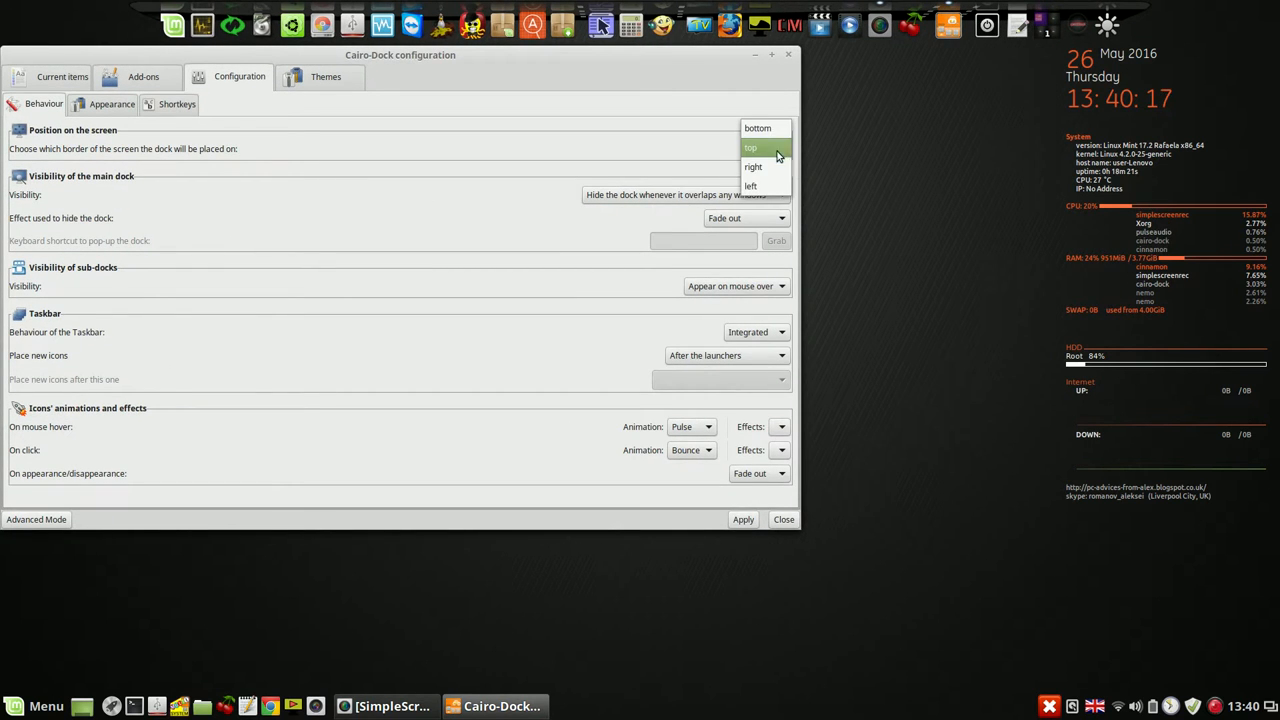
pyautogui.click(750, 186)
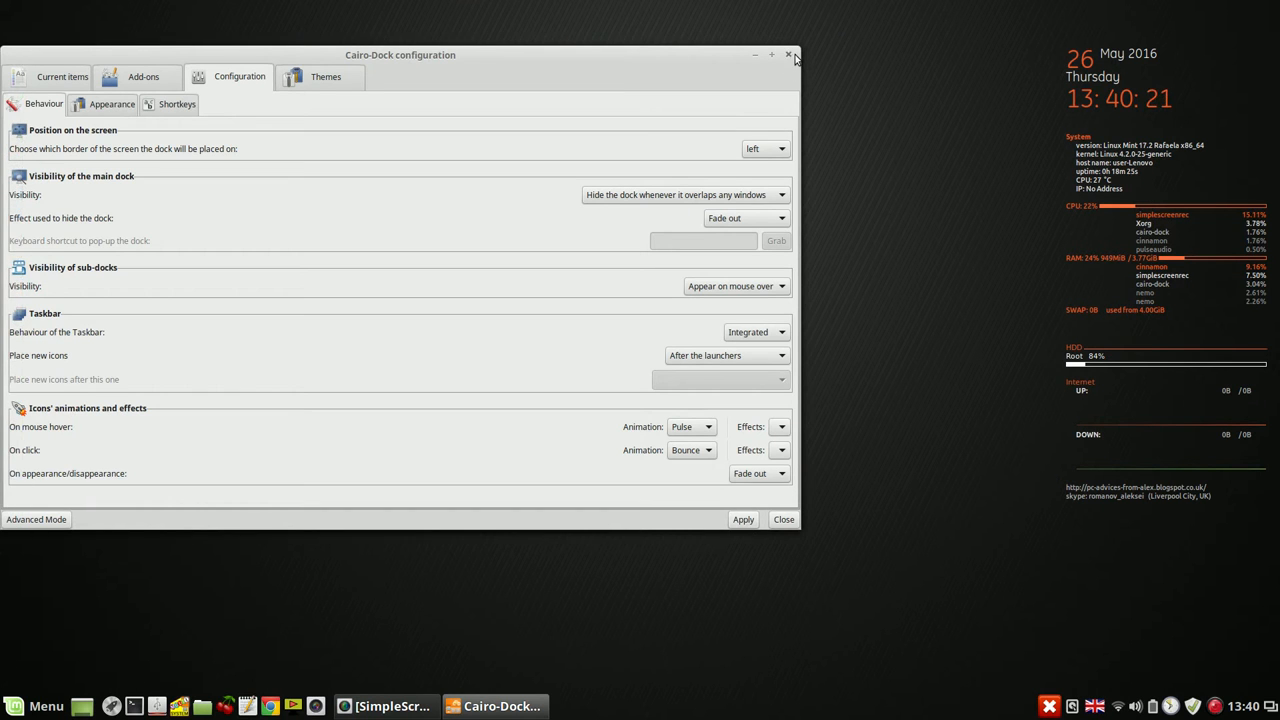
pyautogui.click(789, 54)
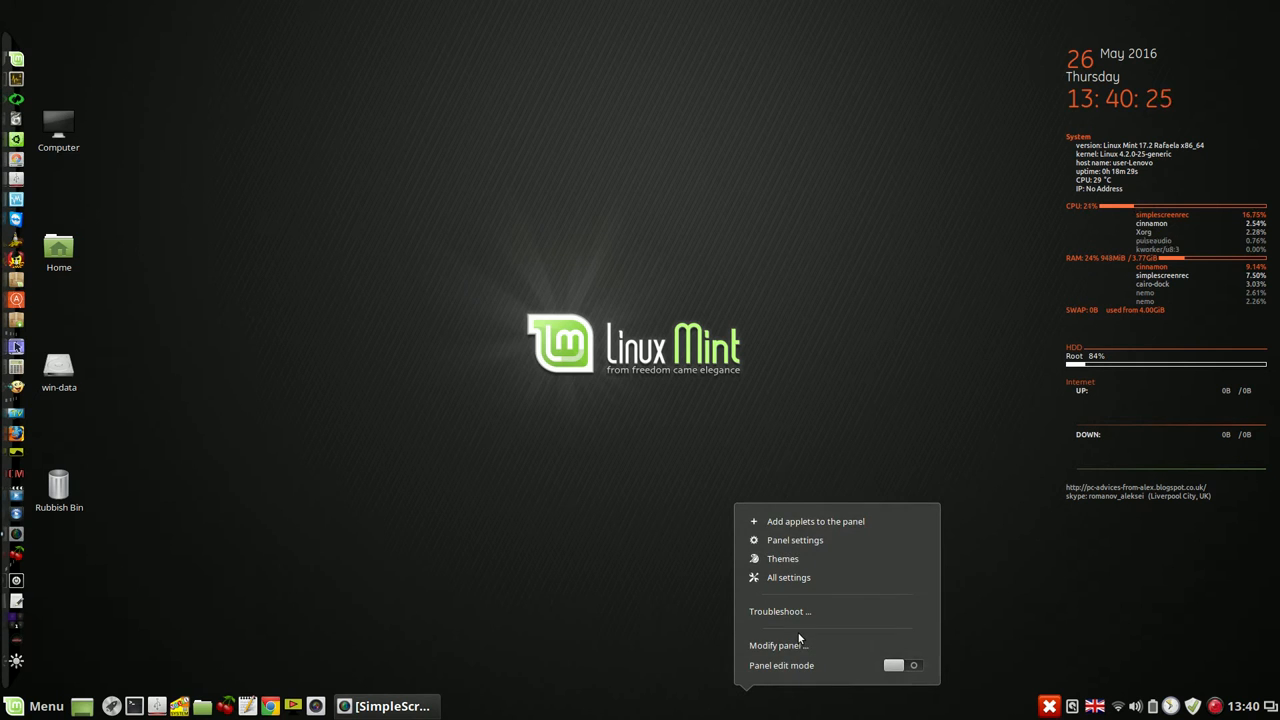
# Use Modify panel > Move panel to relocate the Cinnamon panel to the top edge.
pyautogui.click(778, 645)
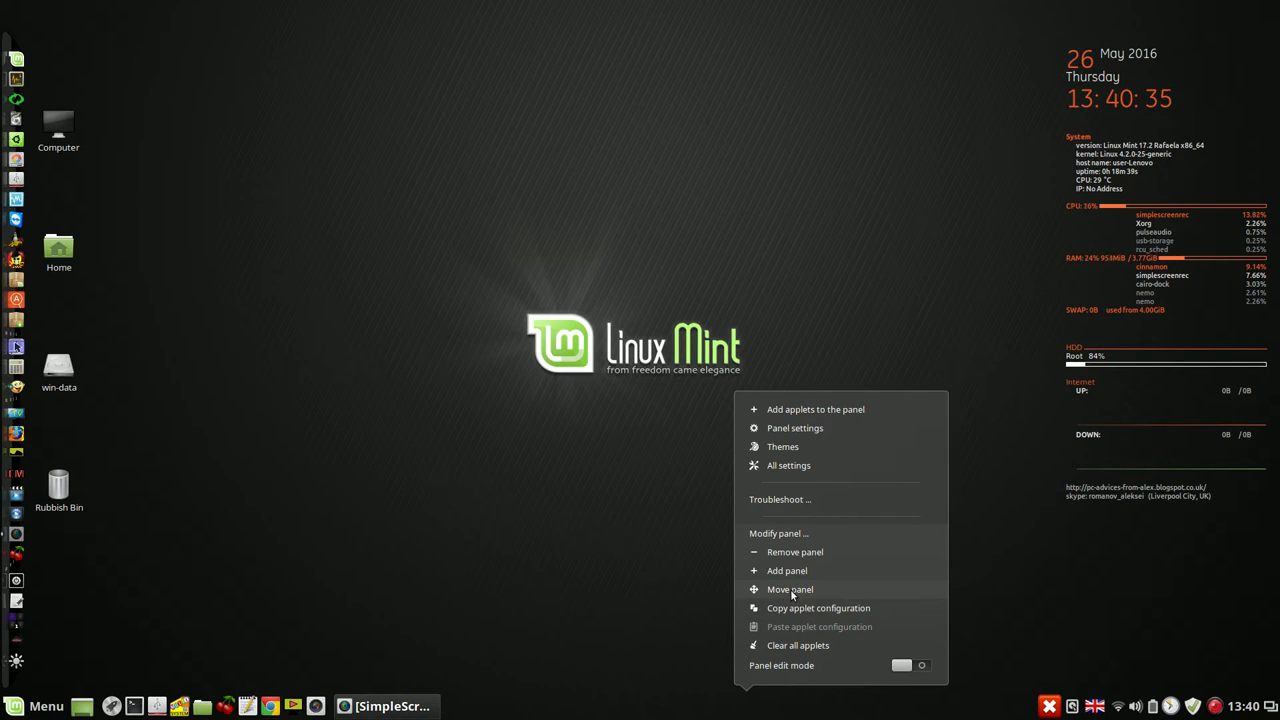
pyautogui.click(790, 589)
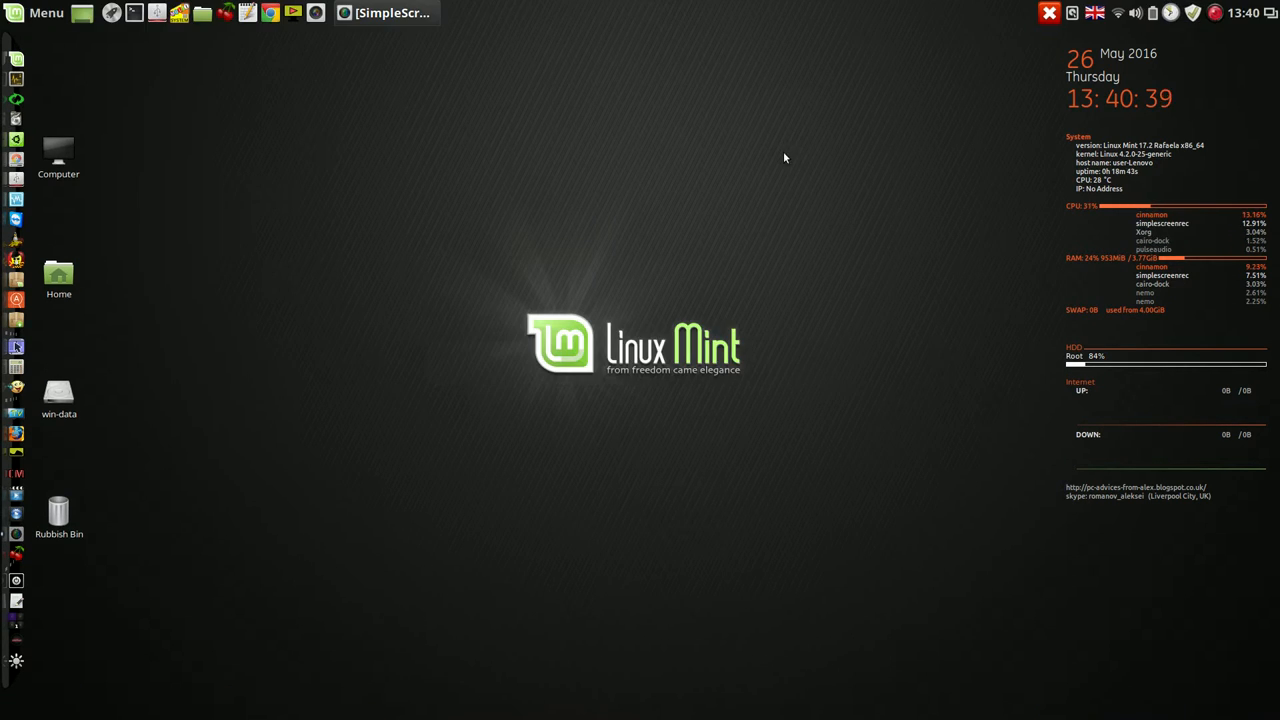
pyautogui.moveTo(960, 5)
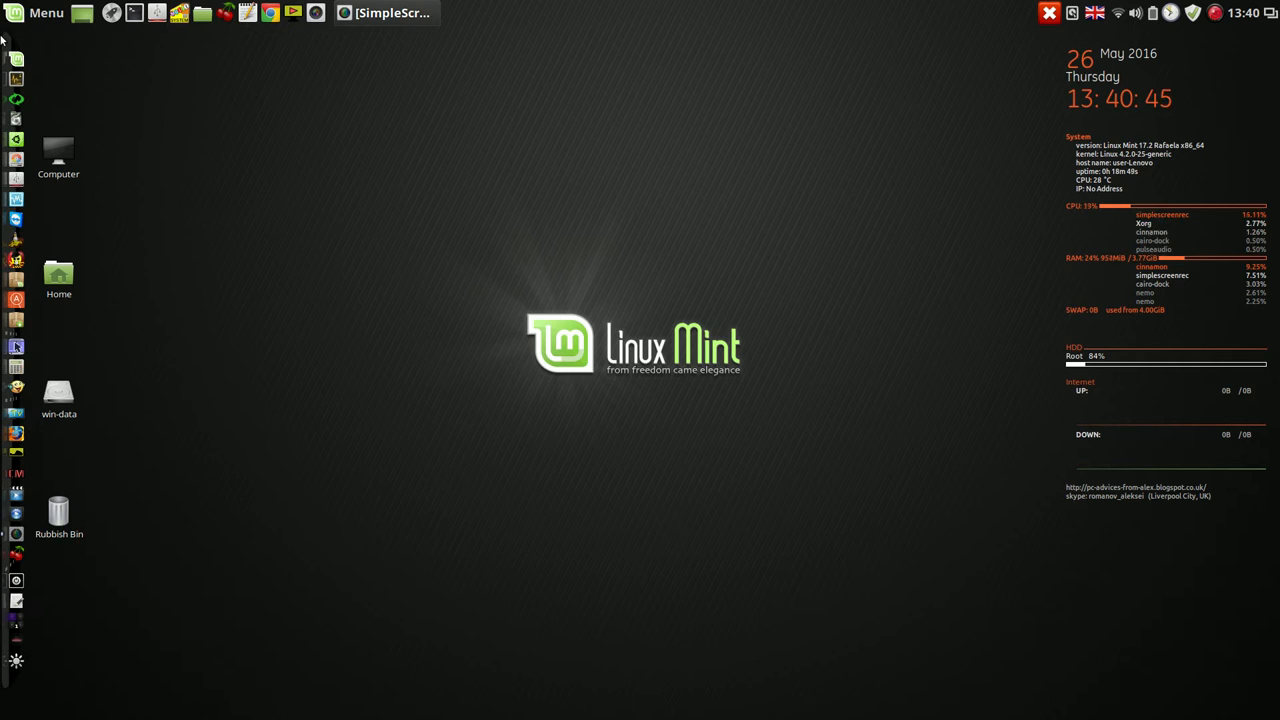
pyautogui.moveTo(566, 5)
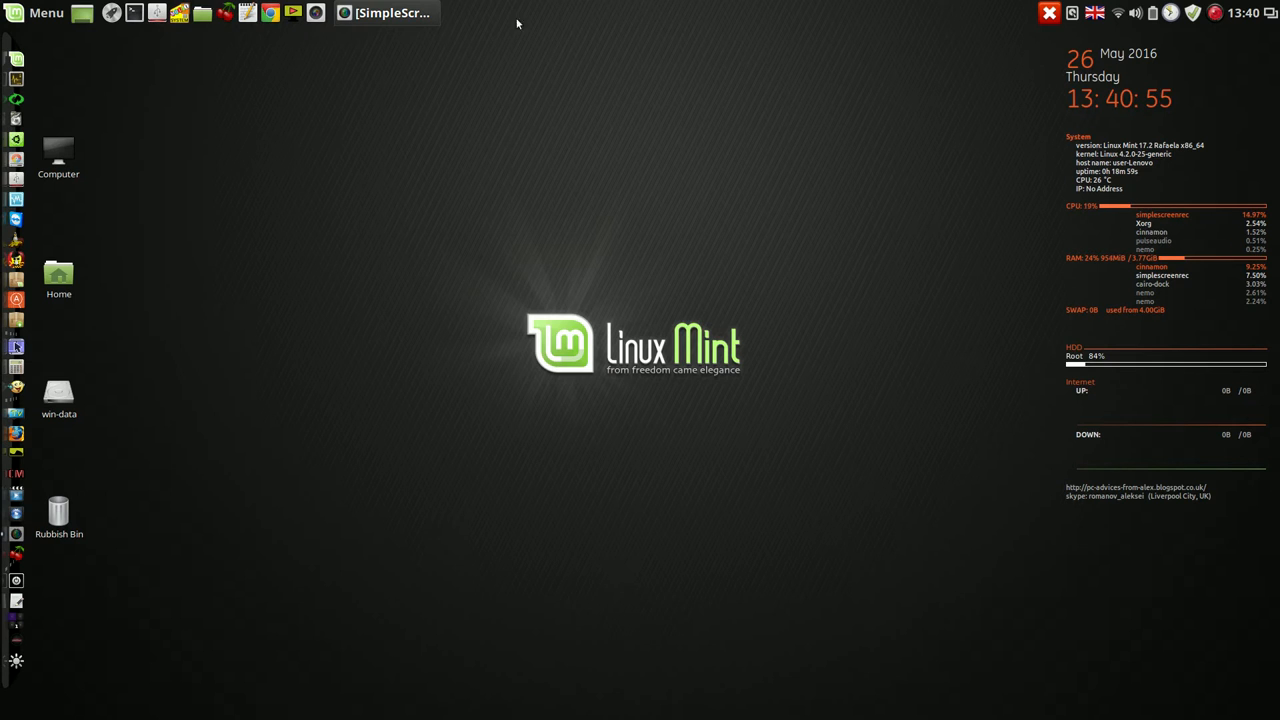
pyautogui.moveTo(10, 47)
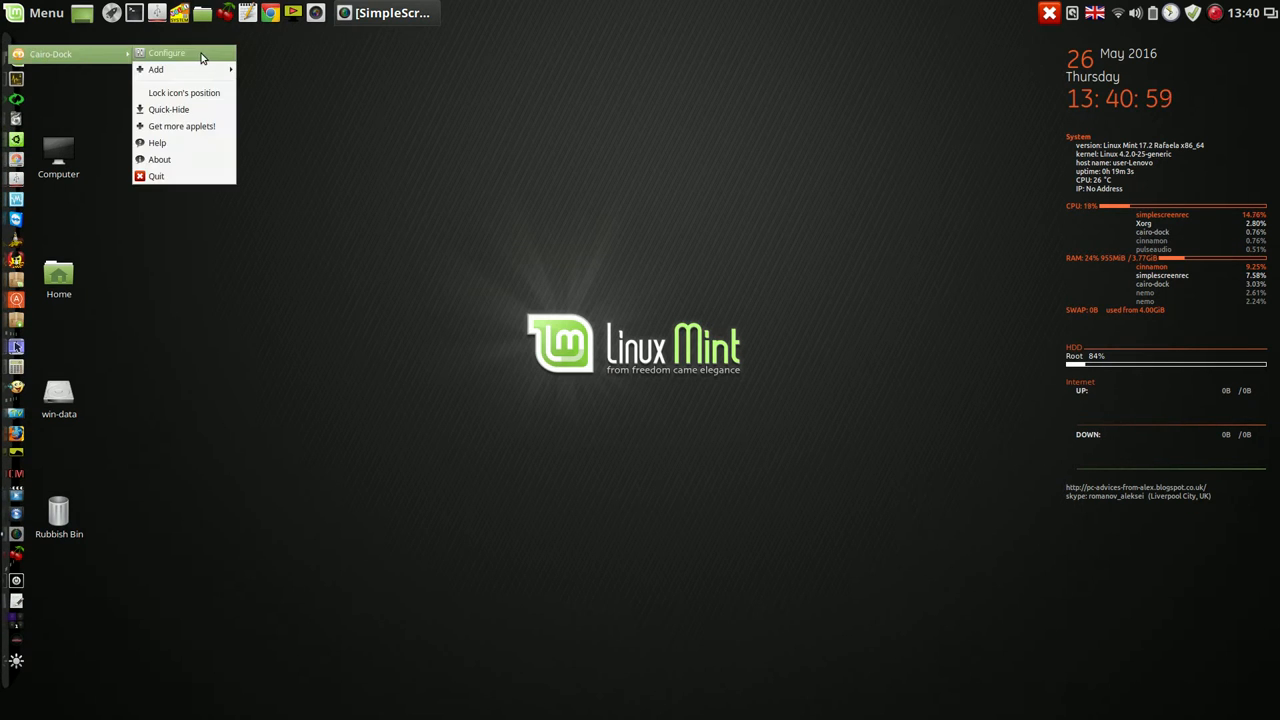
# Set the dock's screen border to right, then to bottom, and close the configuration.
pyautogui.click(166, 52)
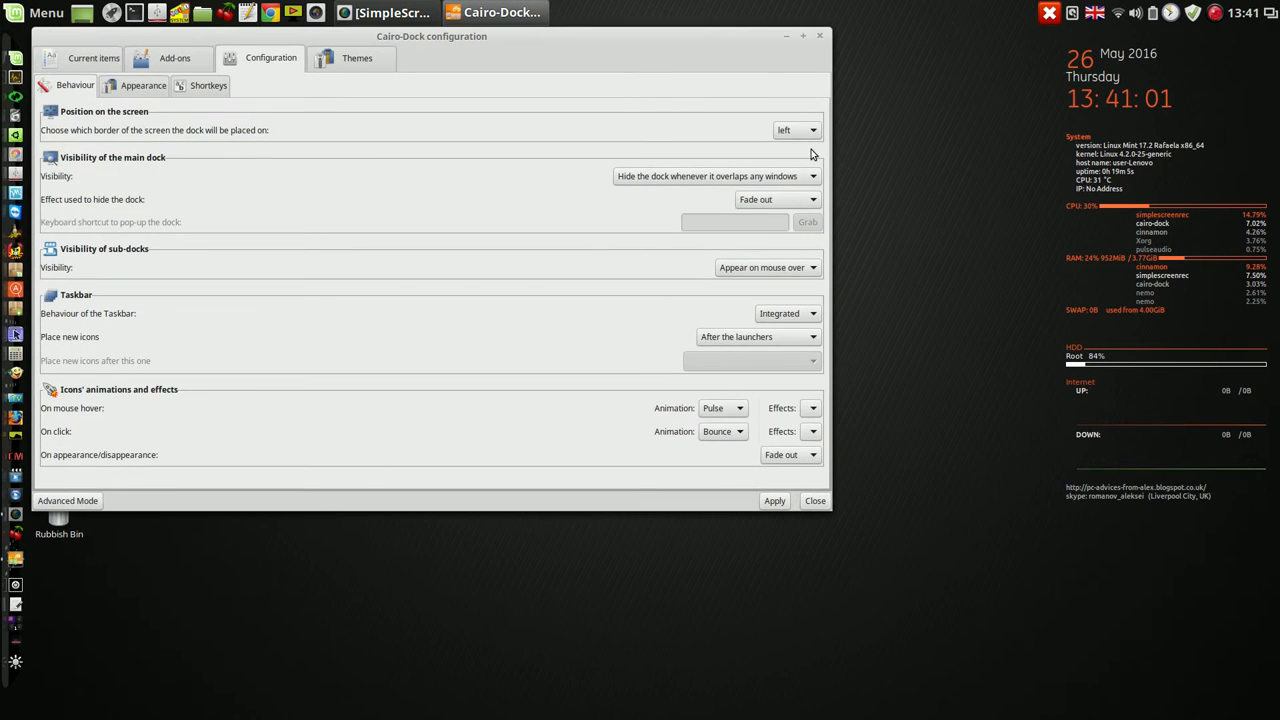
pyautogui.click(796, 130)
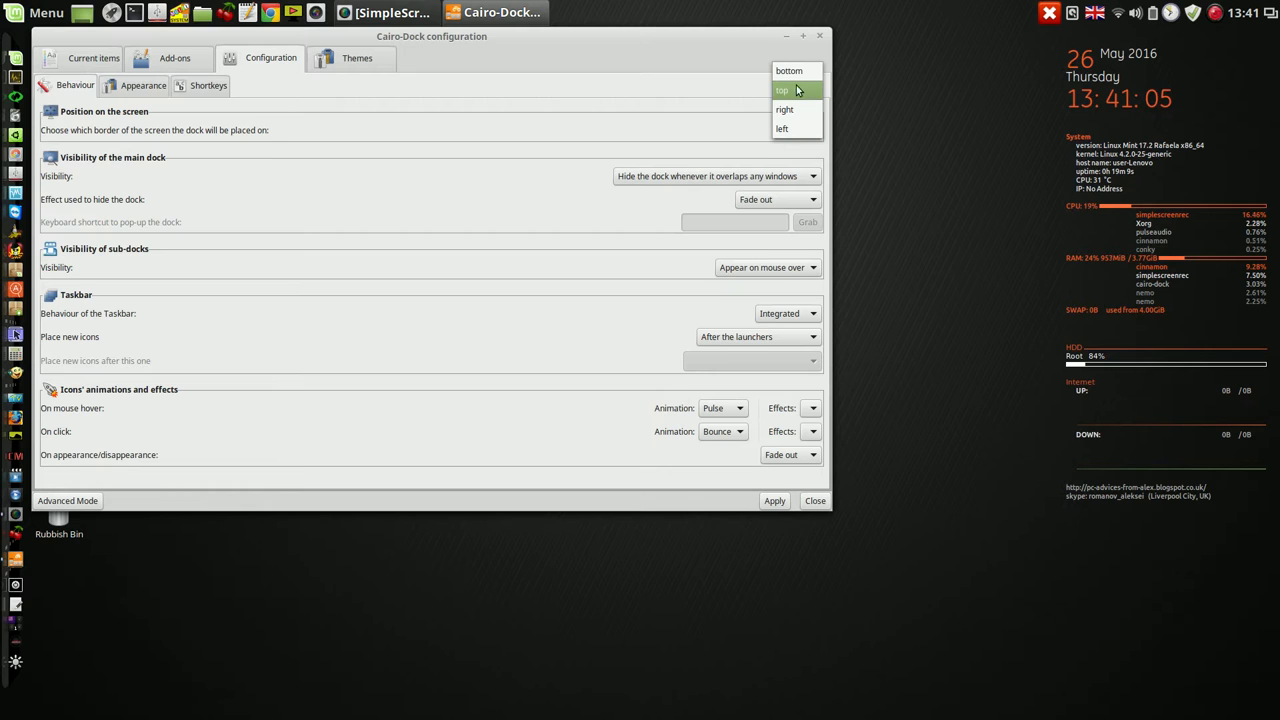
pyautogui.moveTo(790, 109)
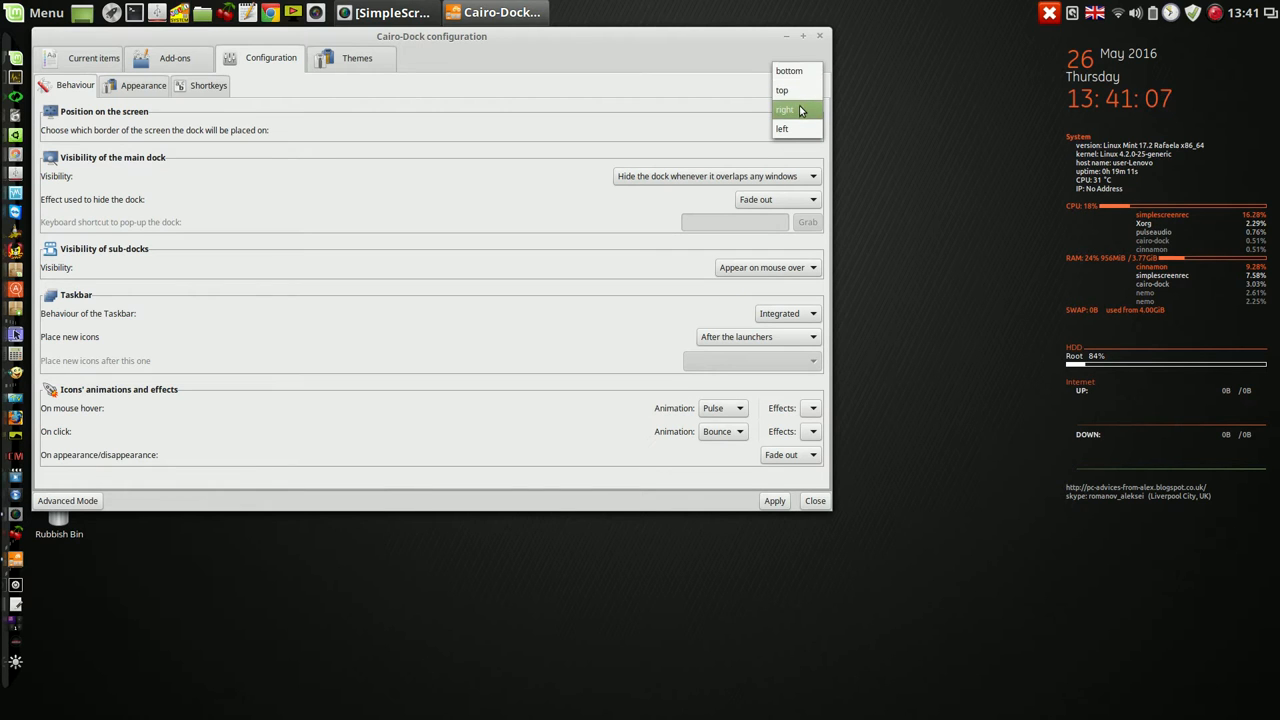
pyautogui.click(784, 109)
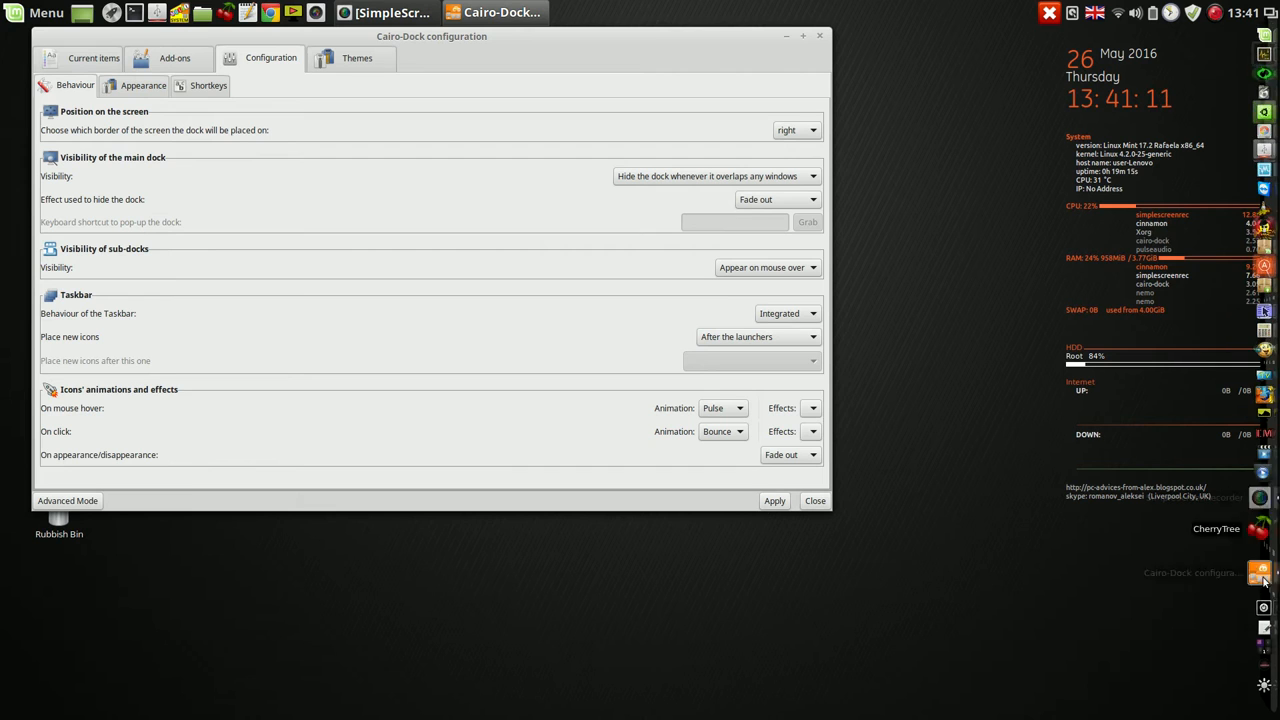
pyautogui.click(795, 130)
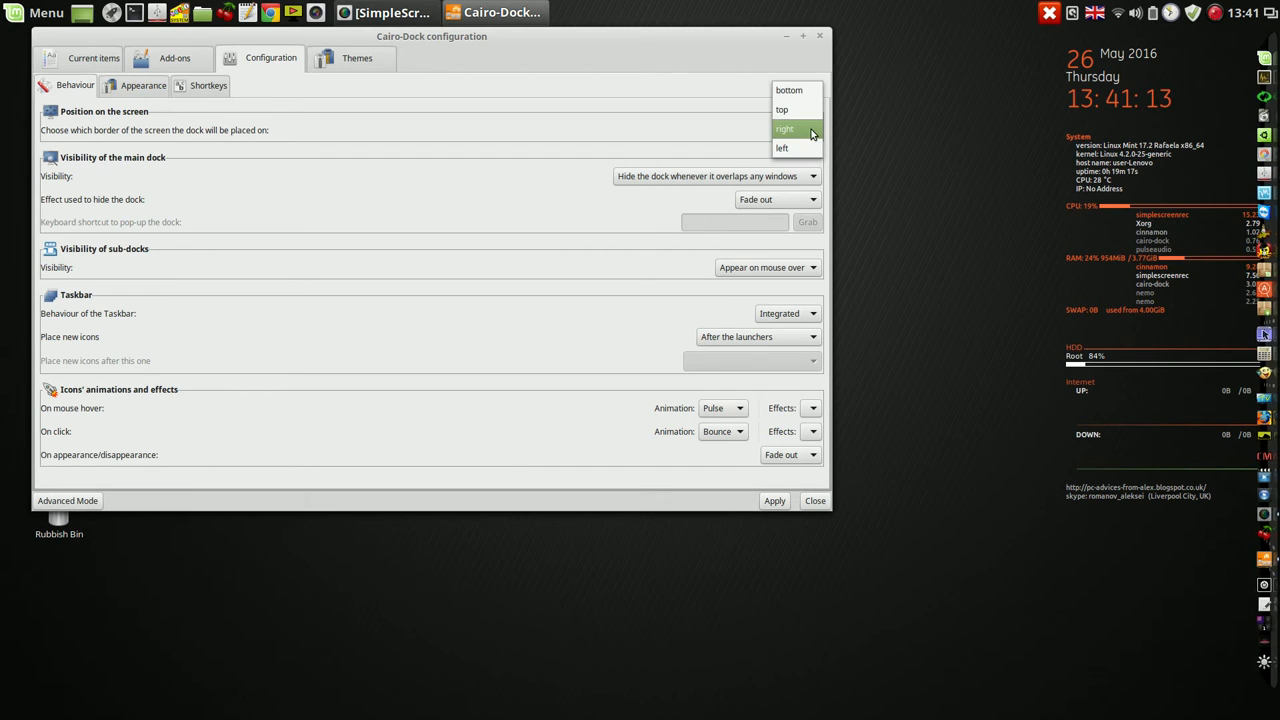
pyautogui.click(789, 90)
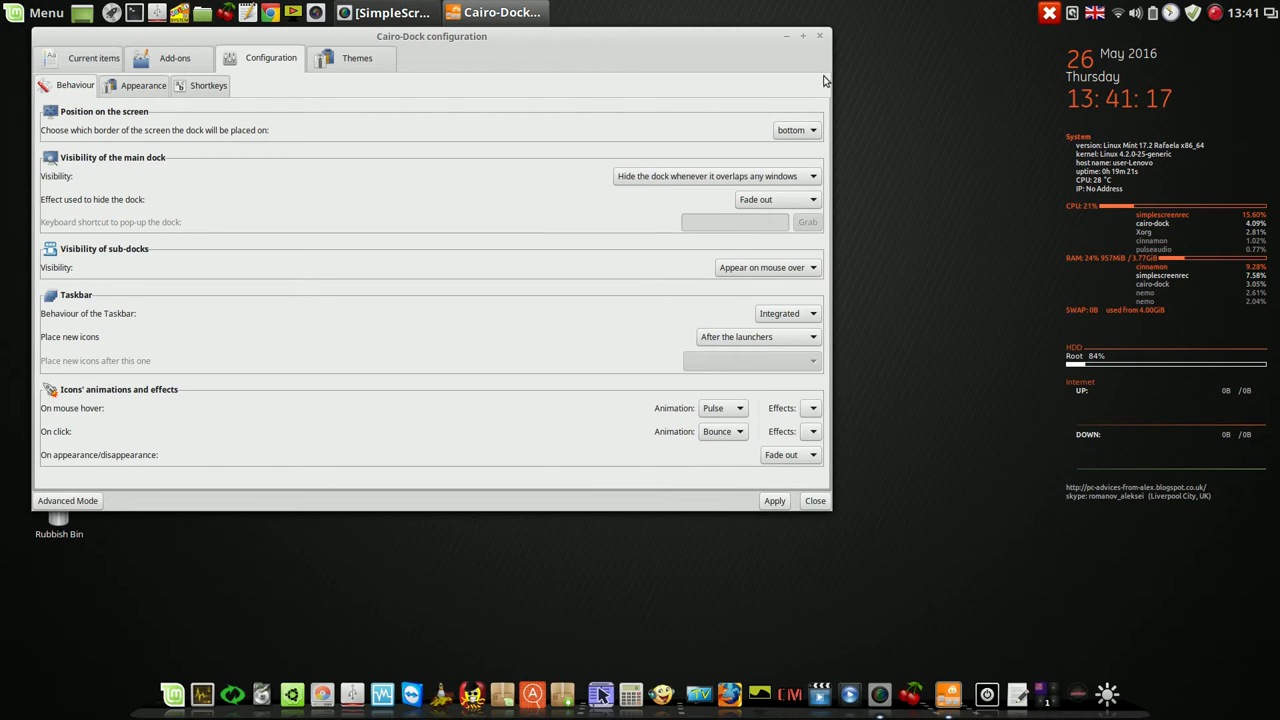
pyautogui.click(815, 500)
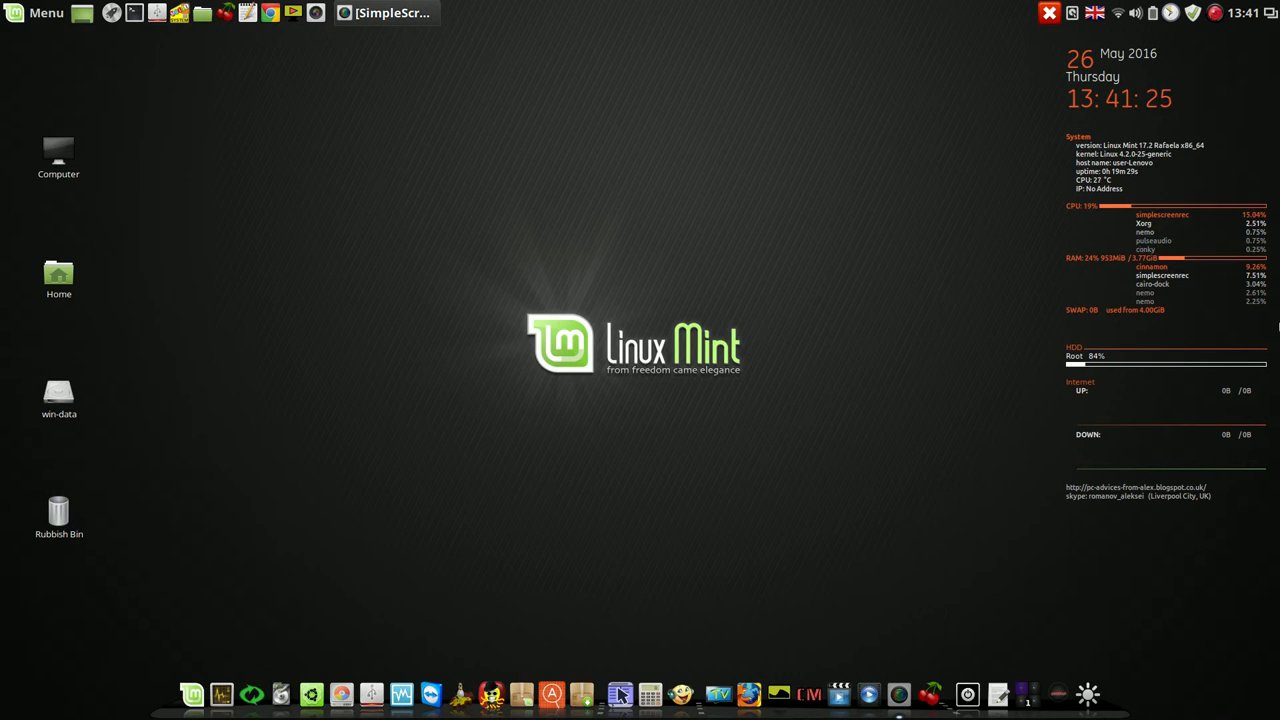
pyautogui.moveTo(1042, 544)
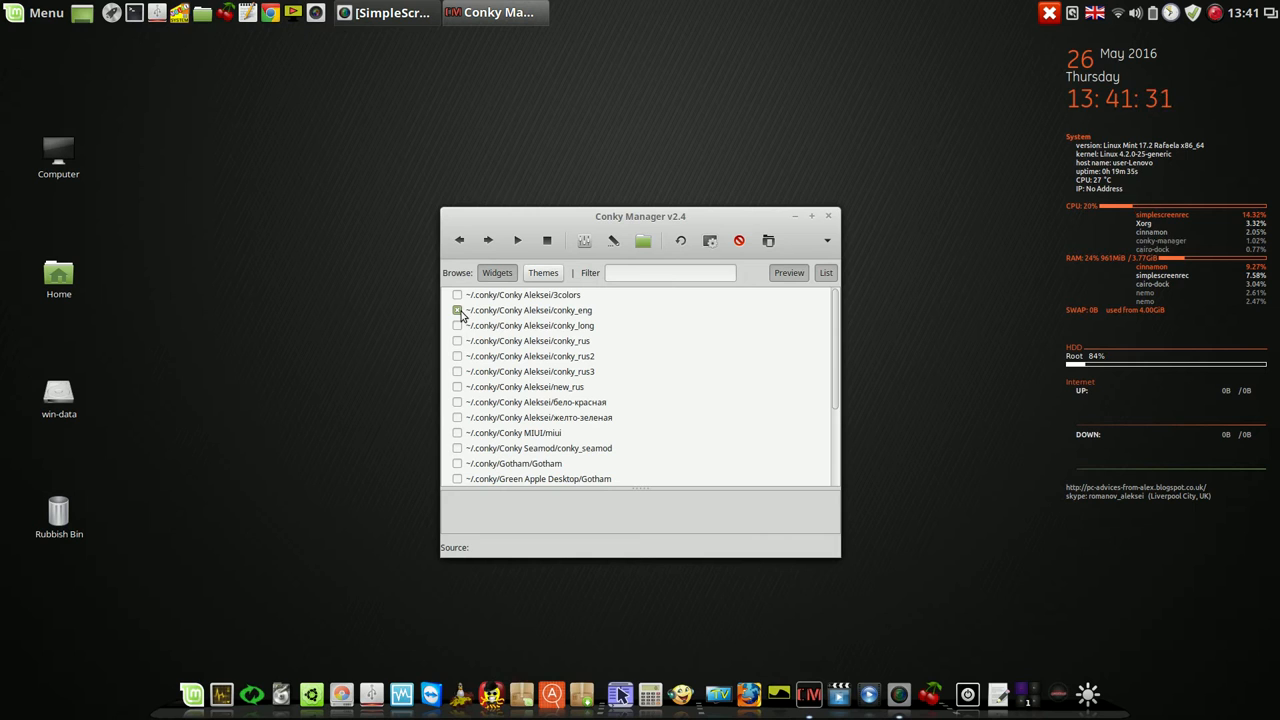
# Untick the conky_eng widget in Conky Manager and close the manager.
pyautogui.click(528, 310)
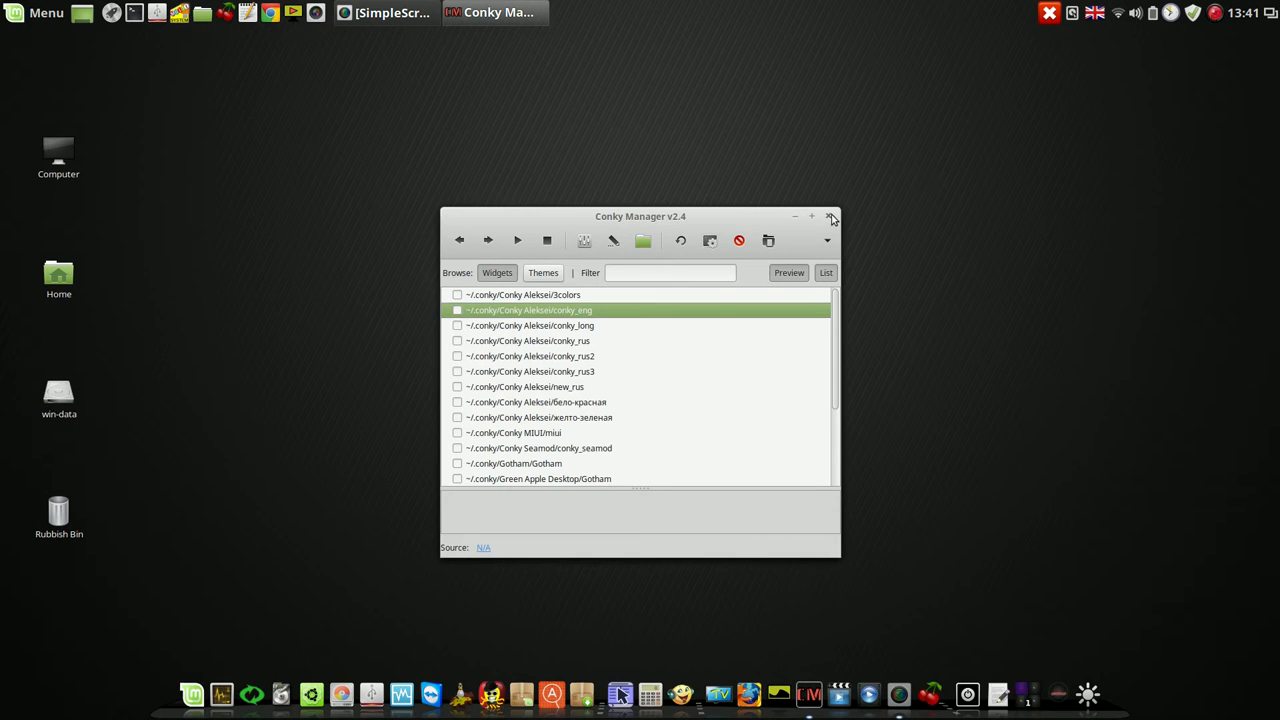
pyautogui.click(831, 216)
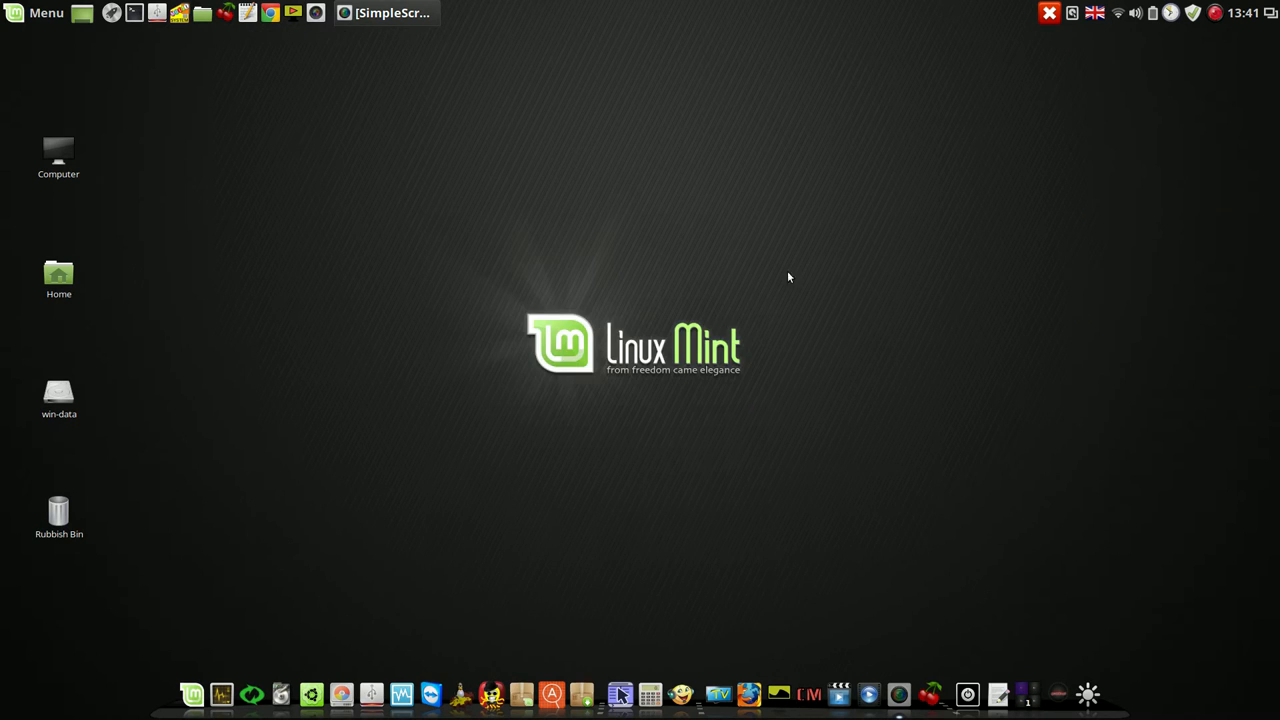
pyautogui.moveTo(2, 532)
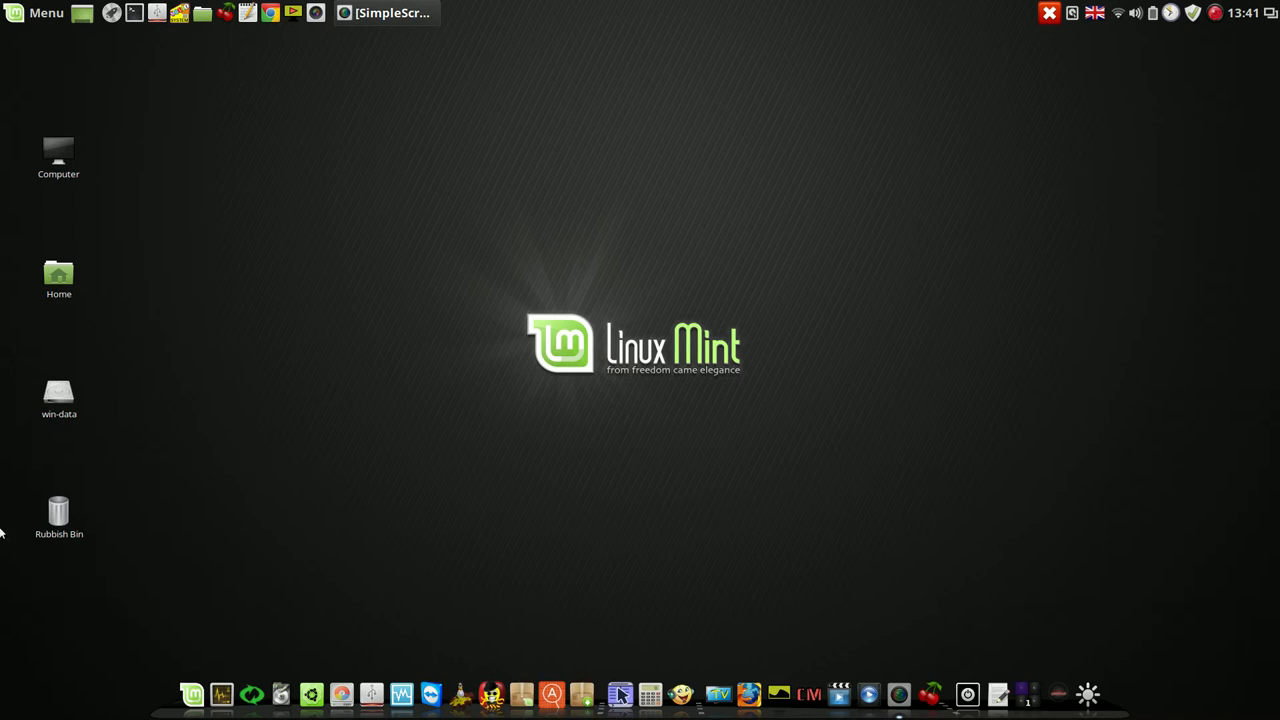
pyautogui.moveTo(62, 124)
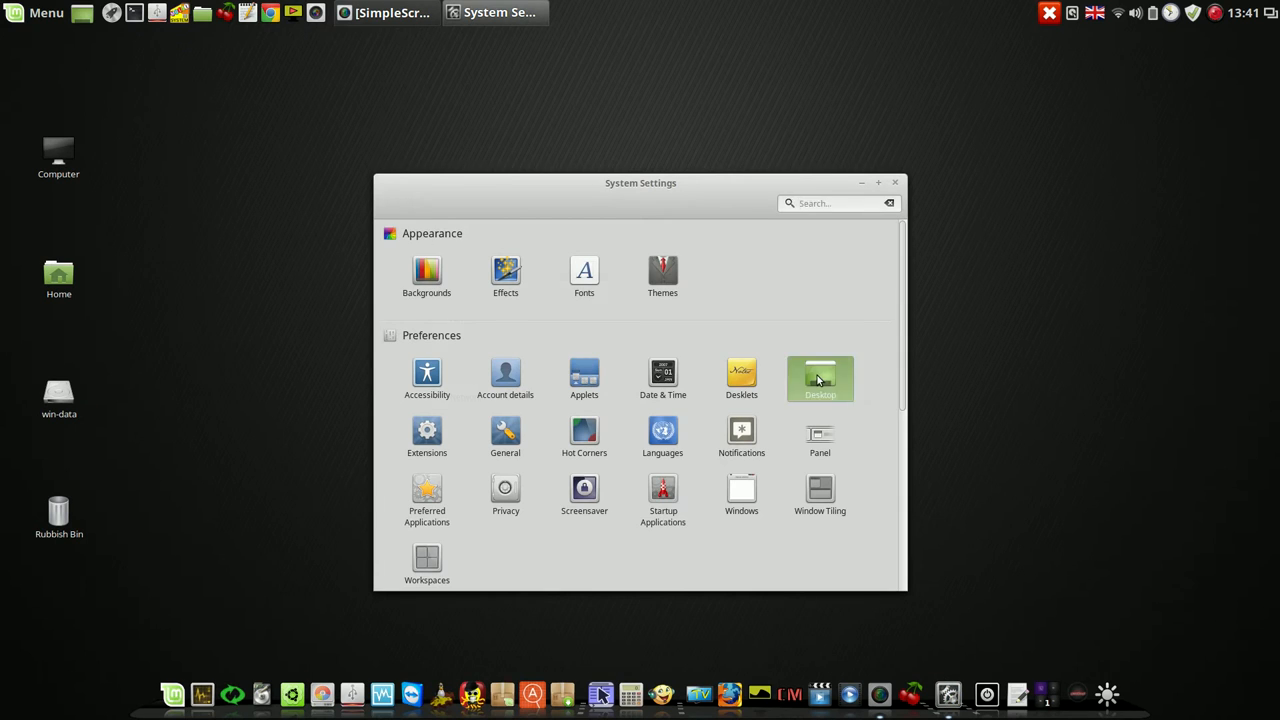
# Switch 'Show desktop icons' to OFF in Desktop settings and close the window.
pyautogui.click(820, 378)
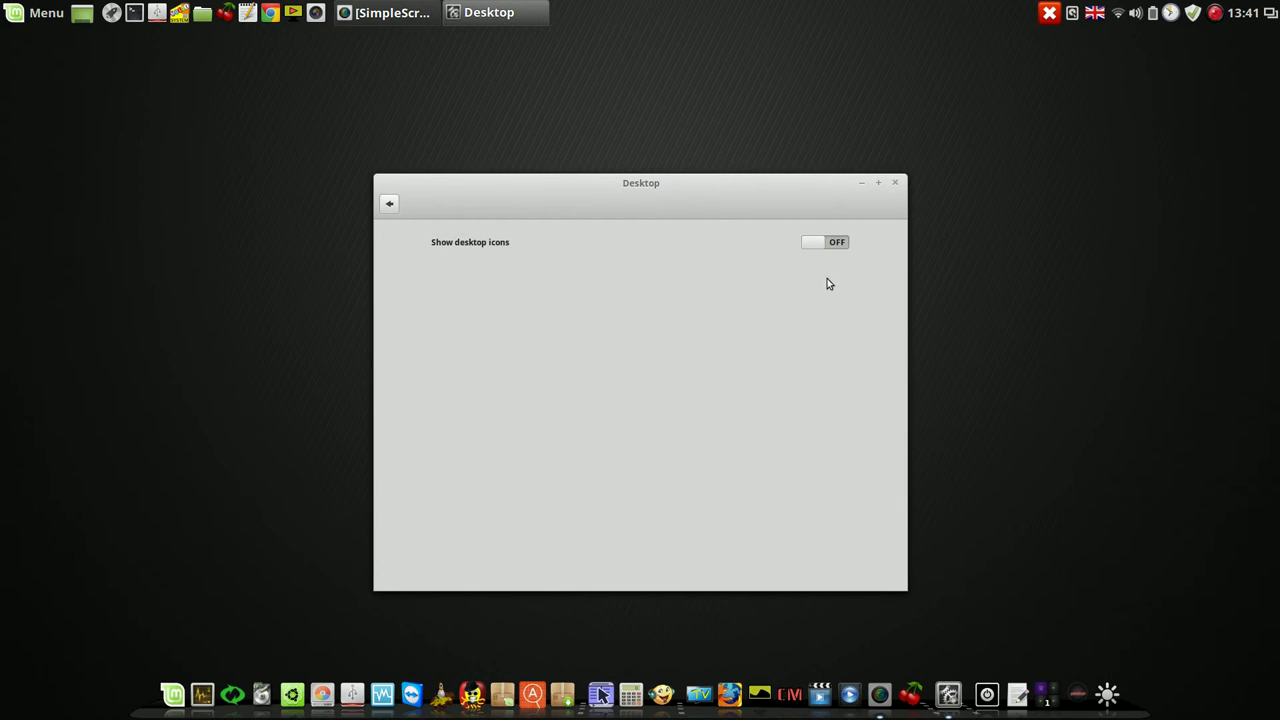
pyautogui.moveTo(903, 240)
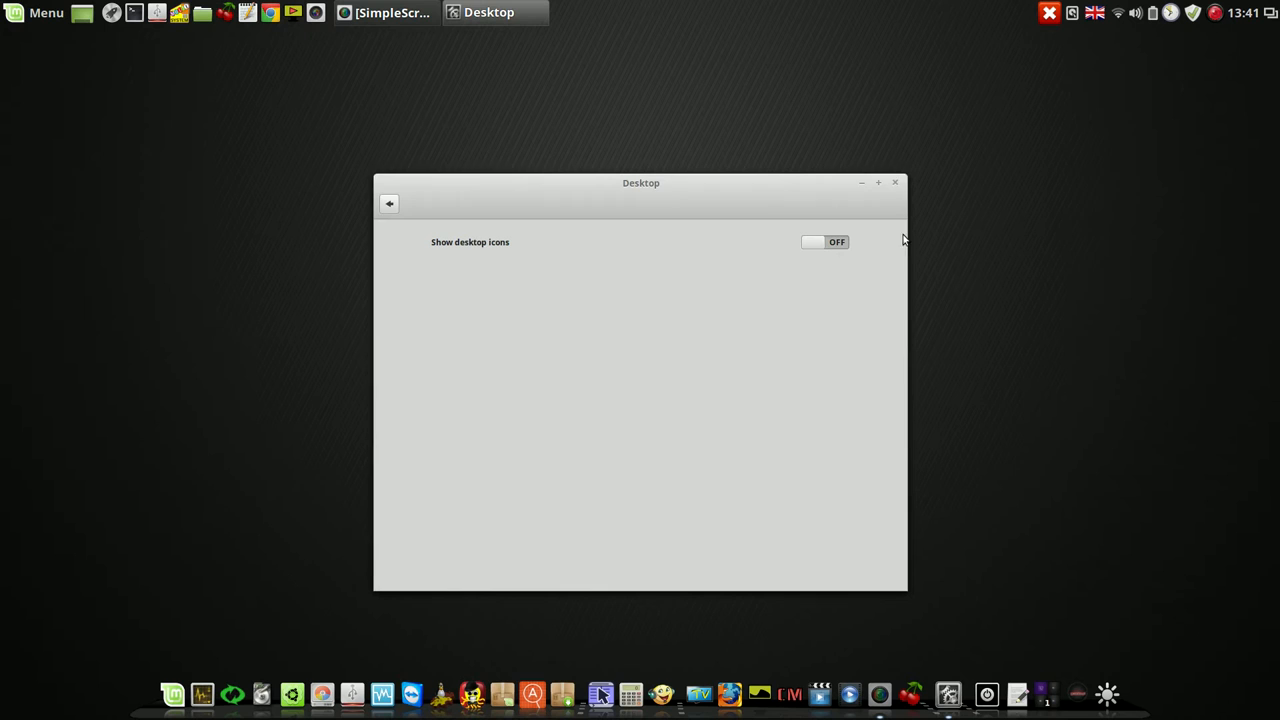
pyautogui.click(894, 182)
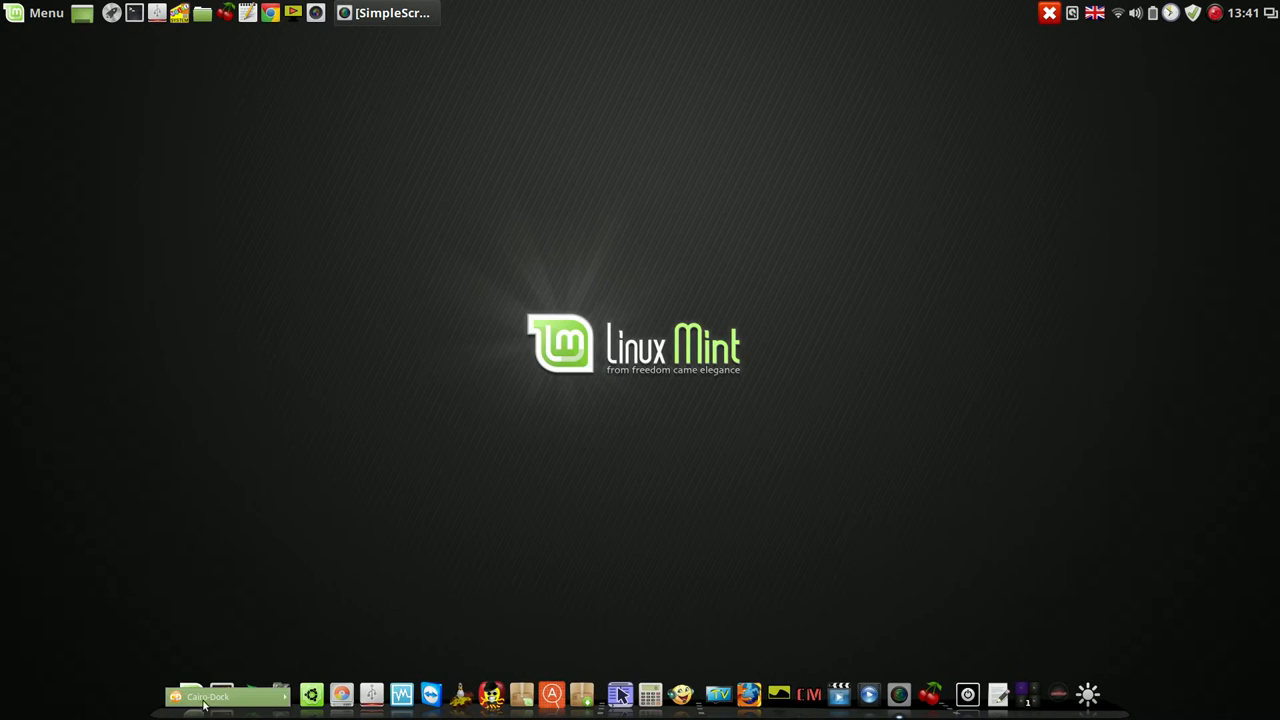
# Set the dock's Visibility to 'Keep the dock hidden' and apply it.
pyautogui.click(195, 695)
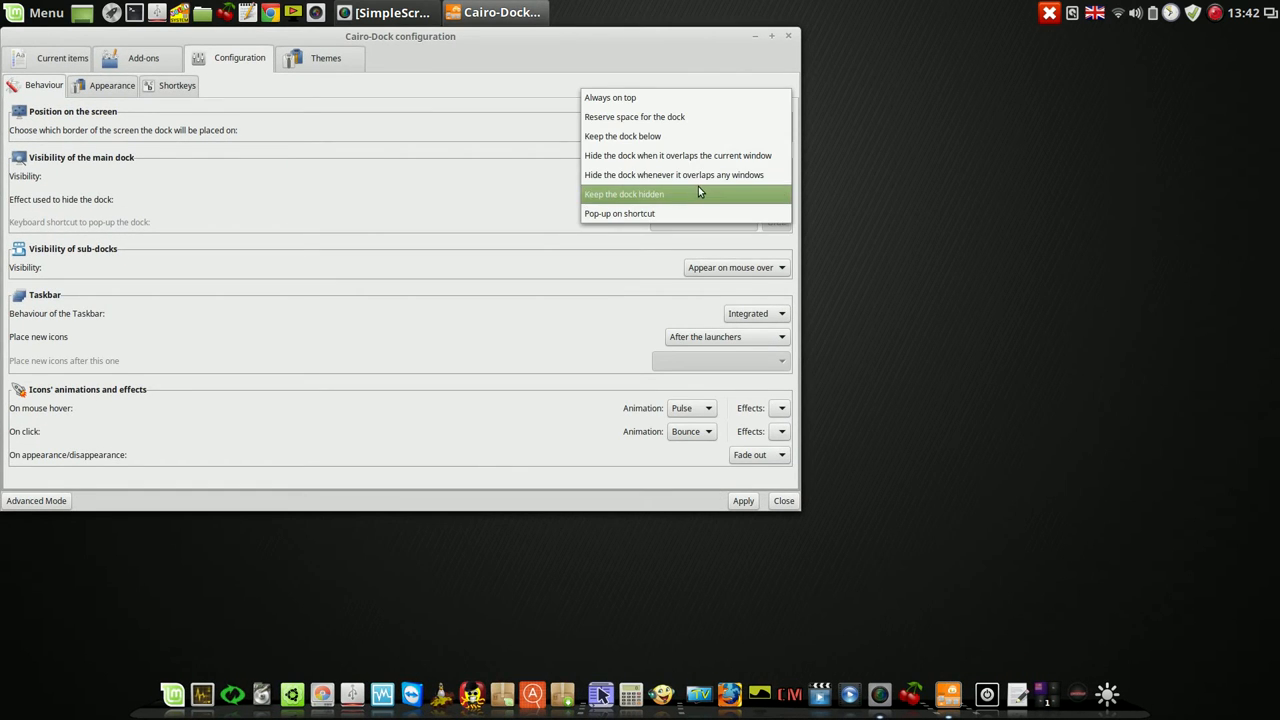
pyautogui.click(624, 194)
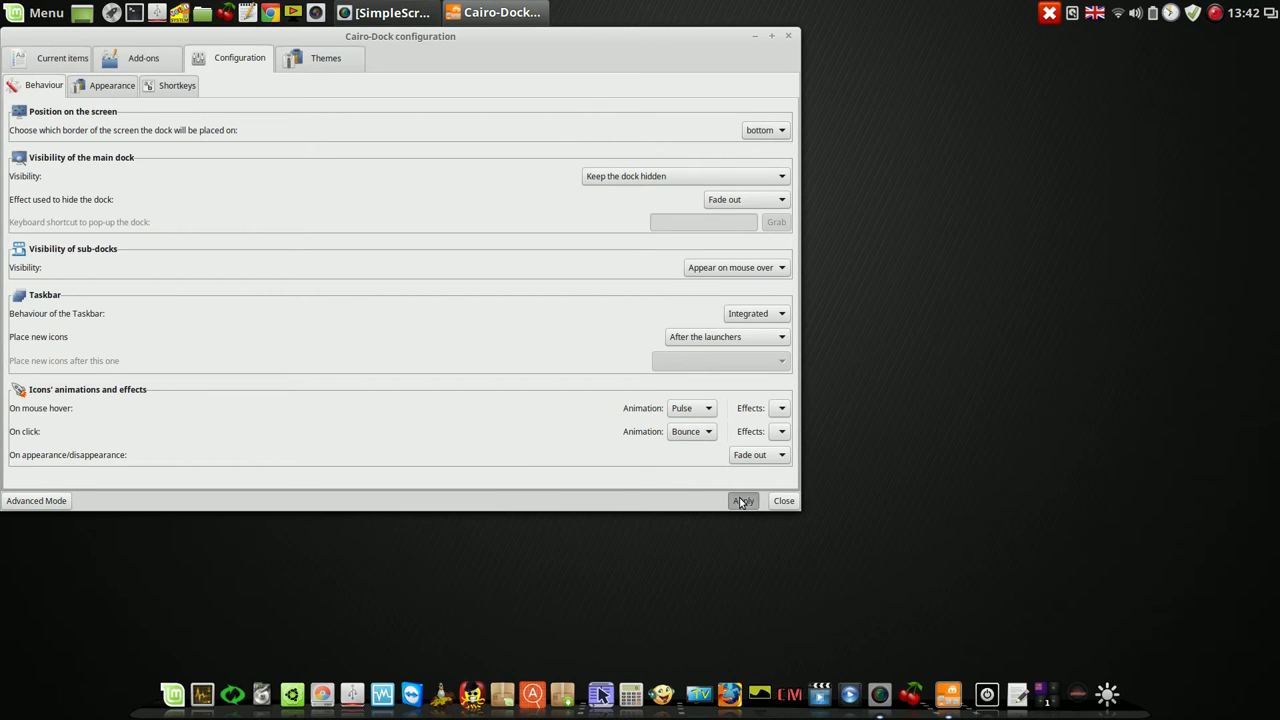
pyautogui.click(784, 500)
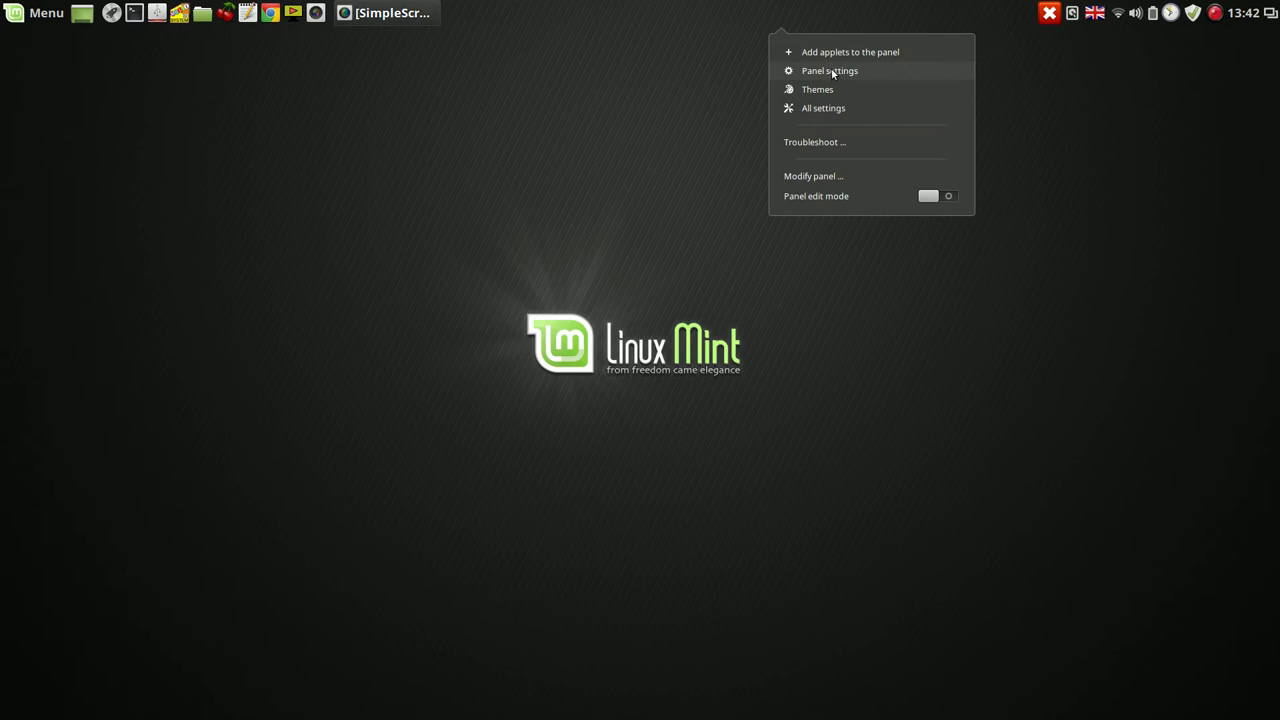
# Set the top panel to 'Auto hide panel' in Panel settings and close the window.
pyautogui.click(828, 70)
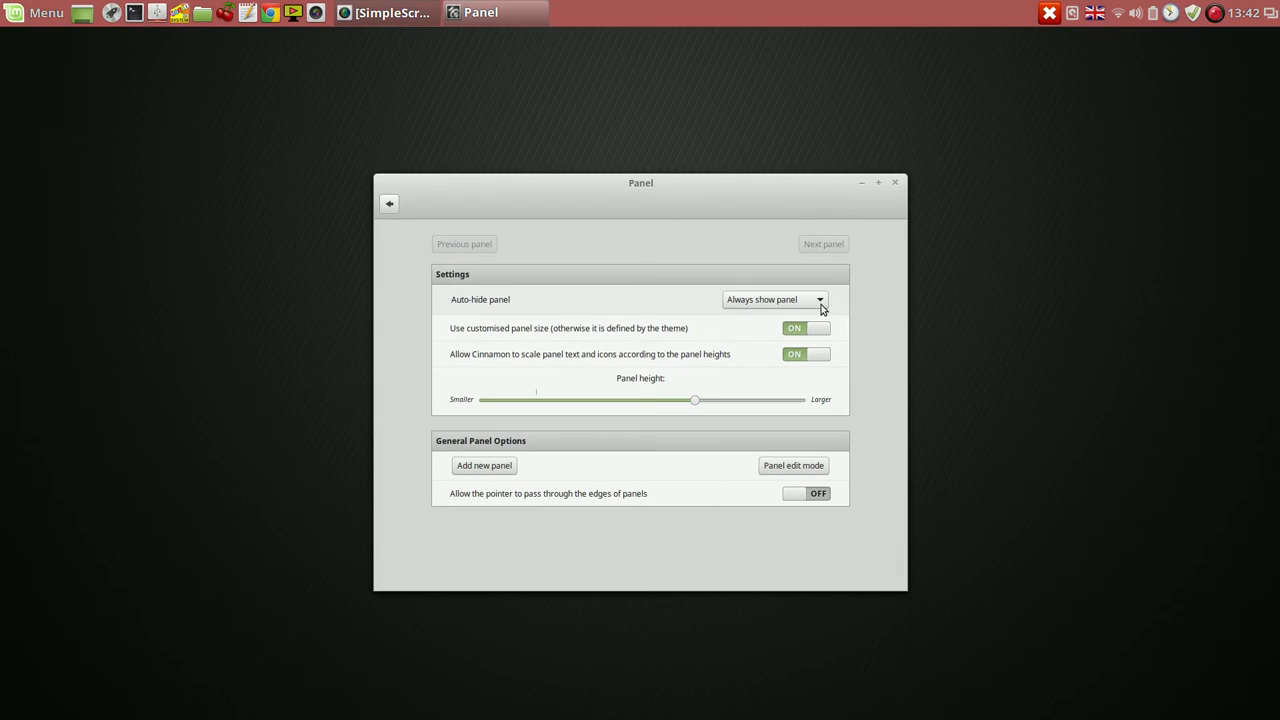
pyautogui.click(773, 299)
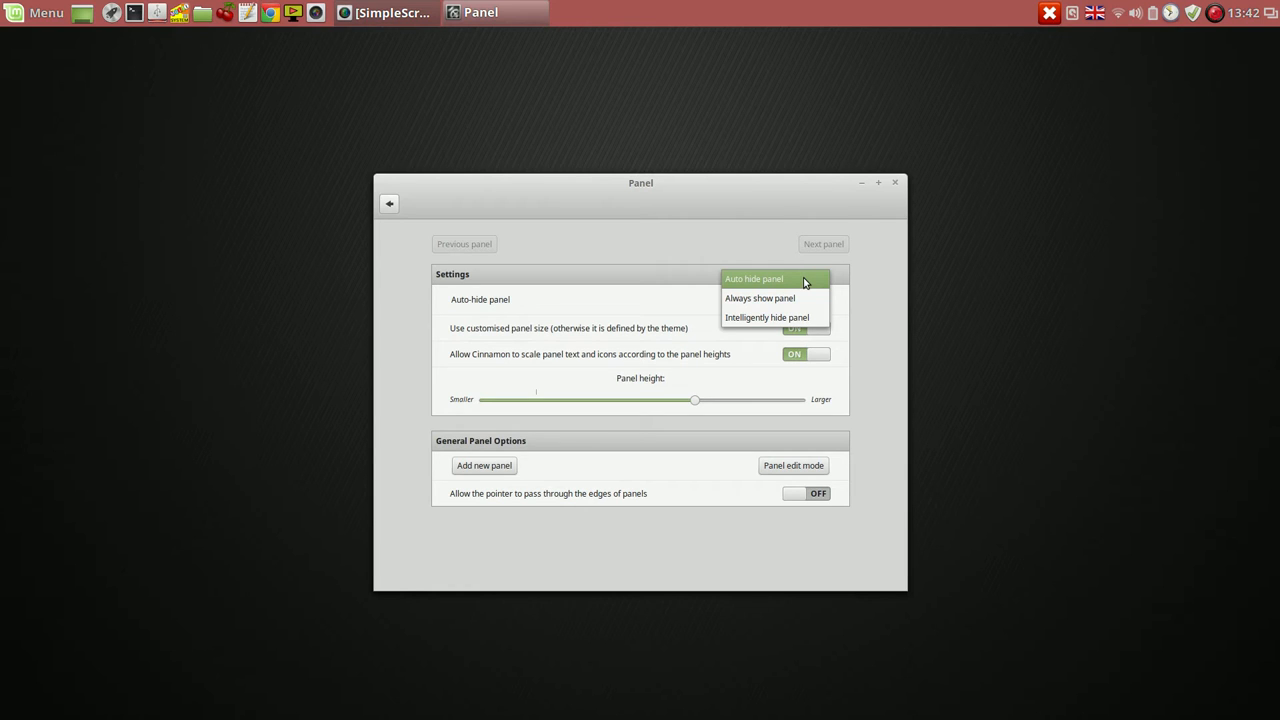
pyautogui.click(753, 278)
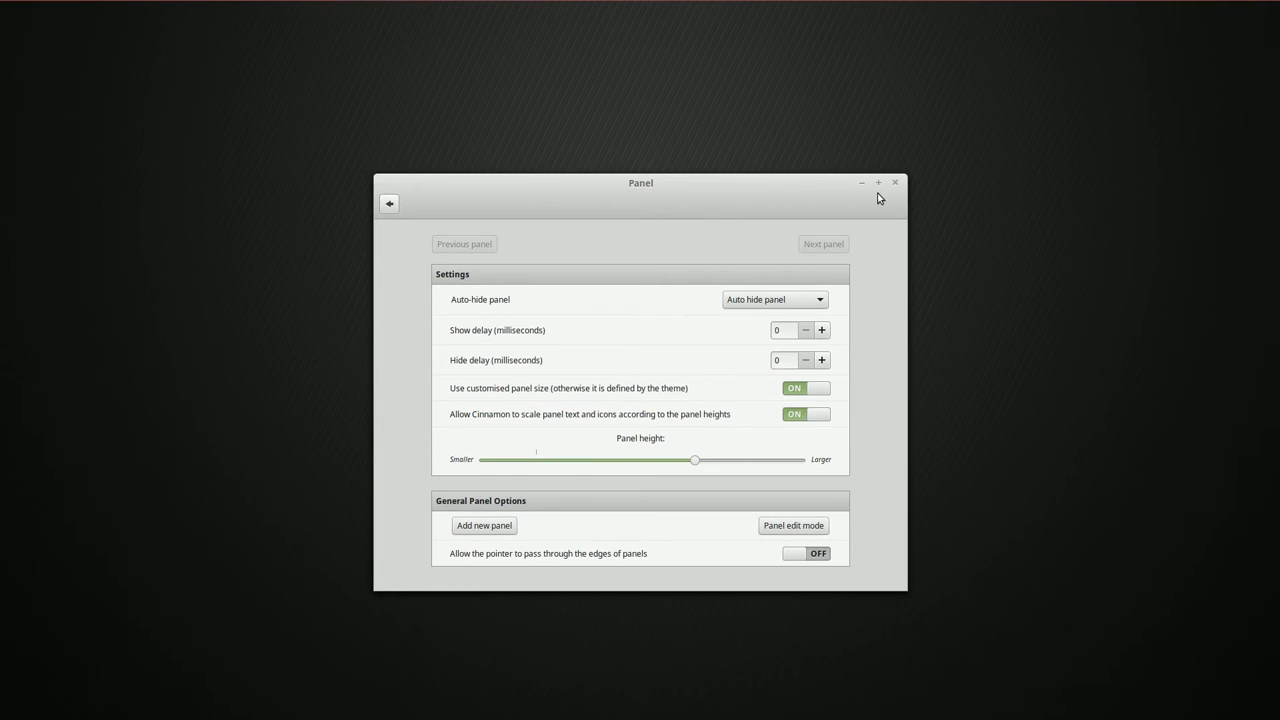
pyautogui.click(895, 182)
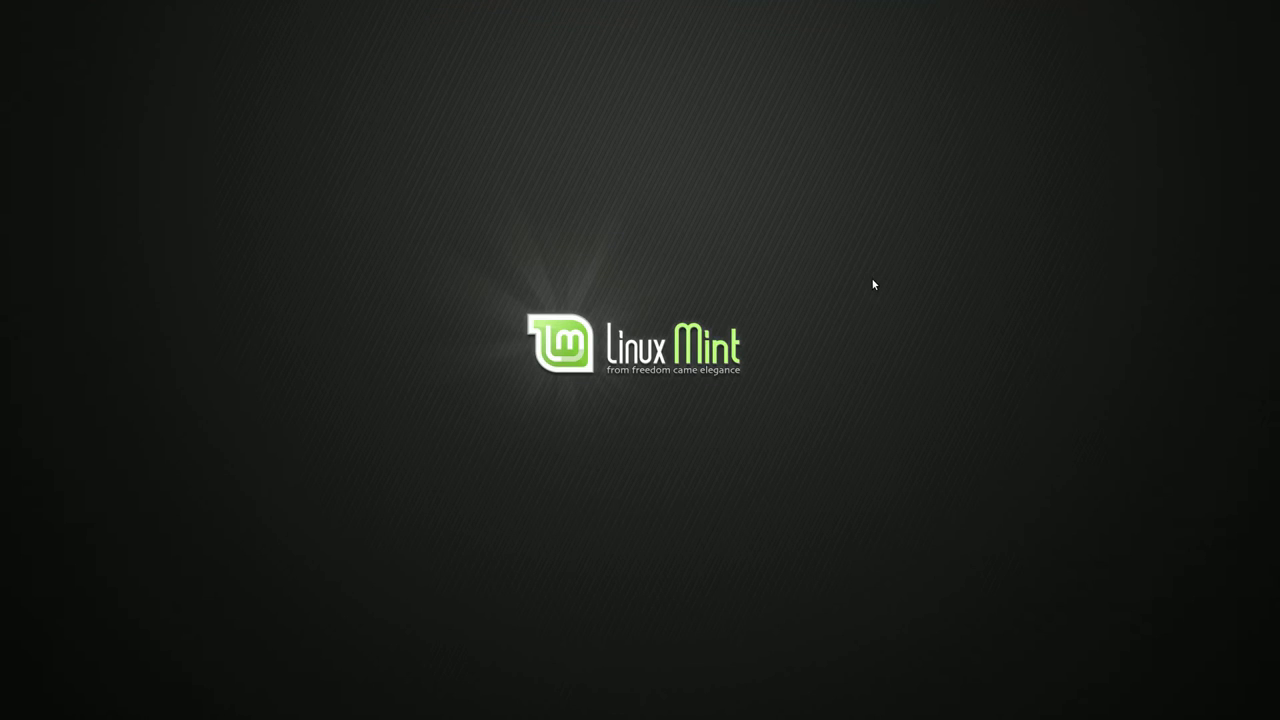
pyautogui.moveTo(762, 476)
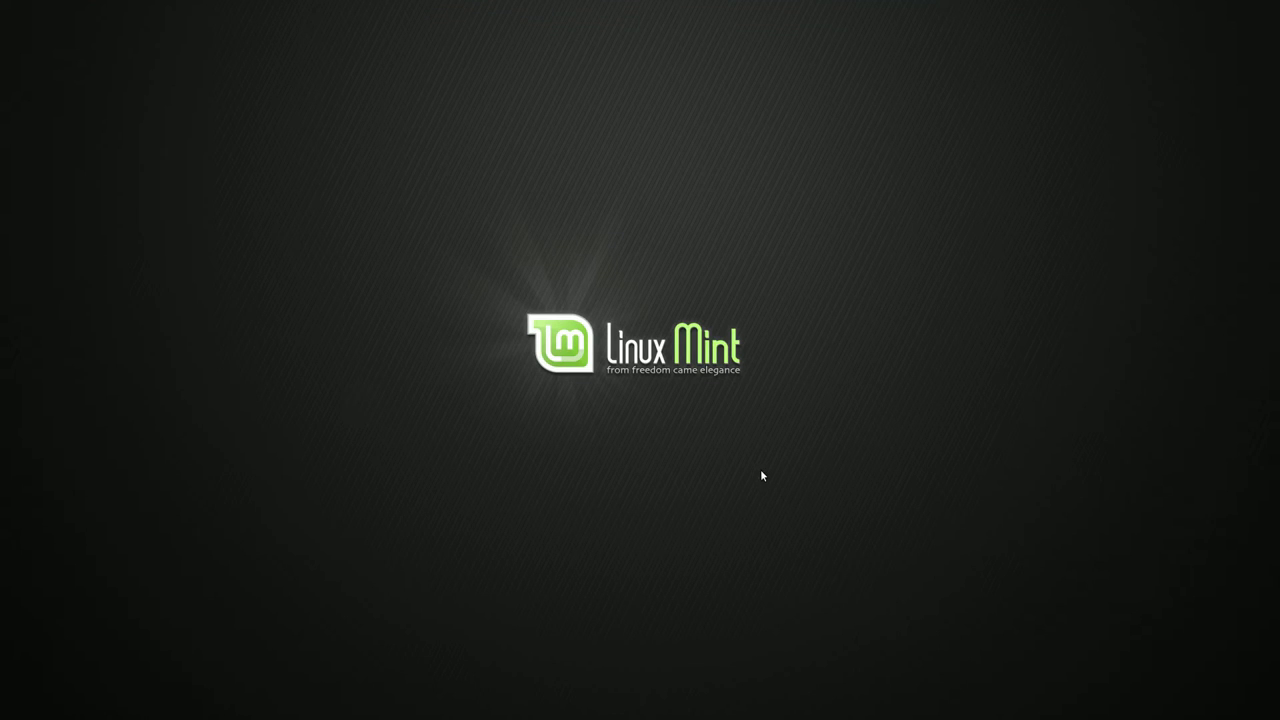
pyautogui.moveTo(484, 246)
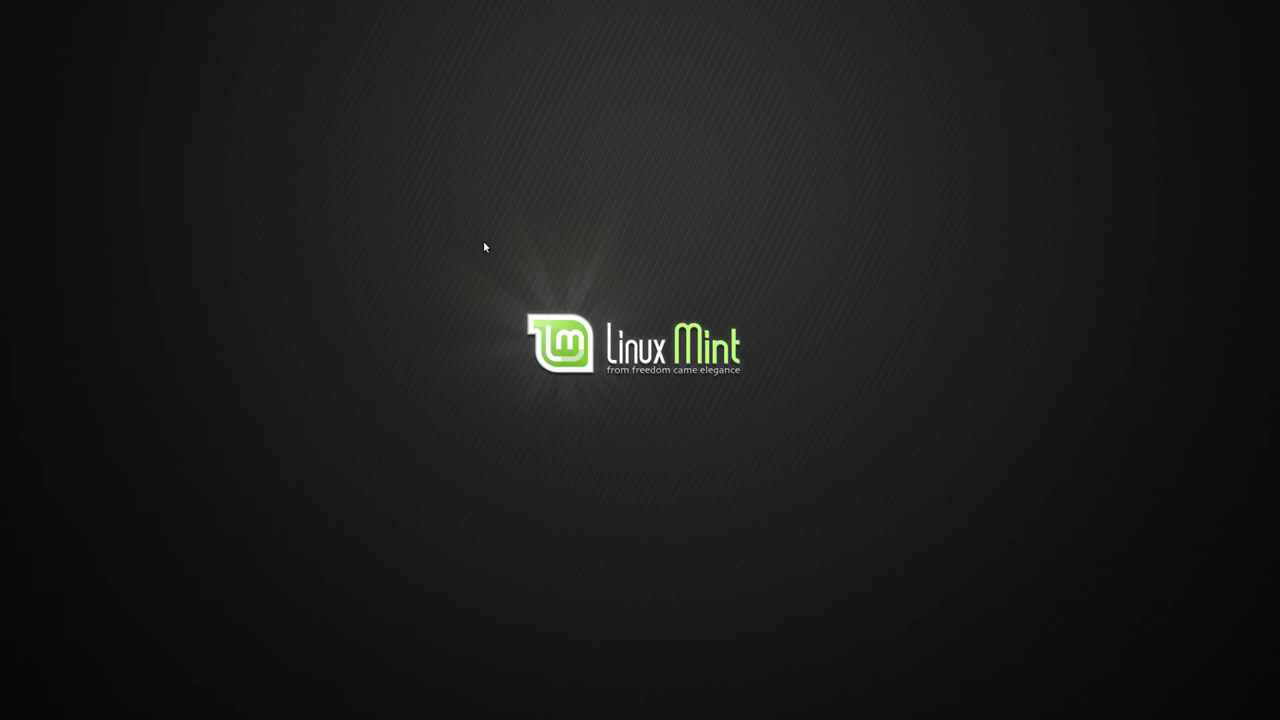
pyautogui.moveTo(380, 445)
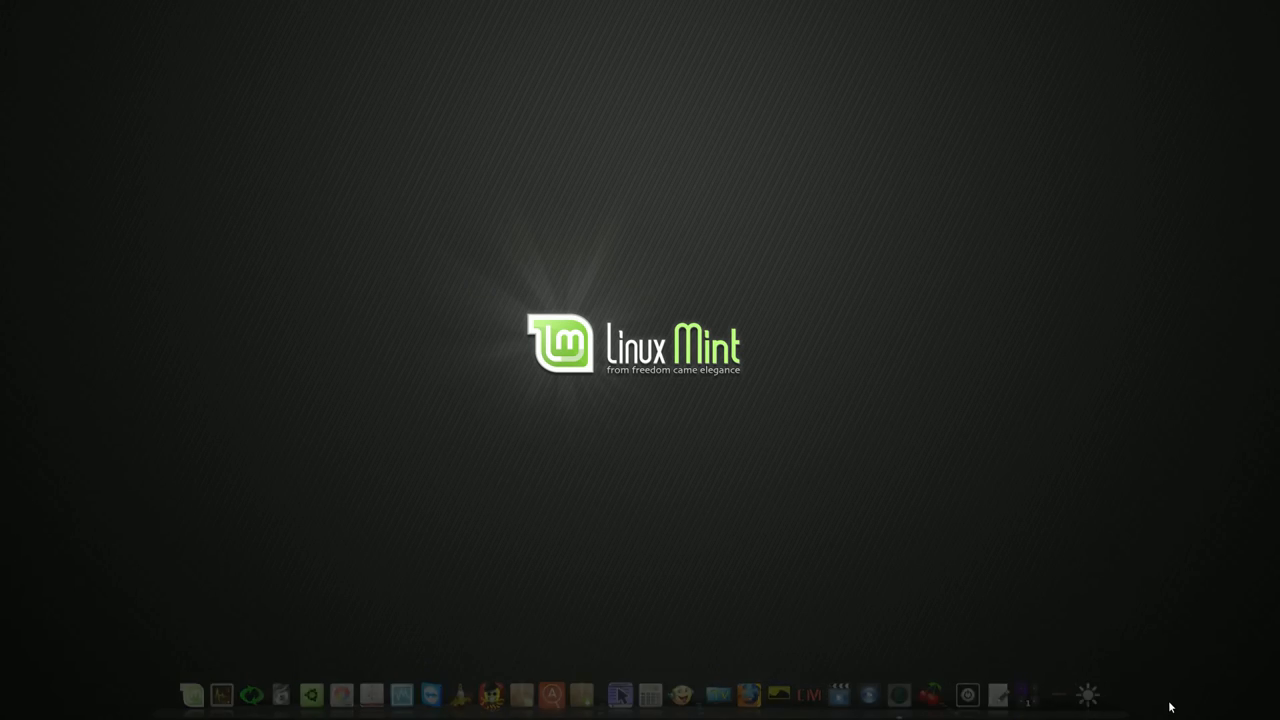
pyautogui.moveTo(573, 112)
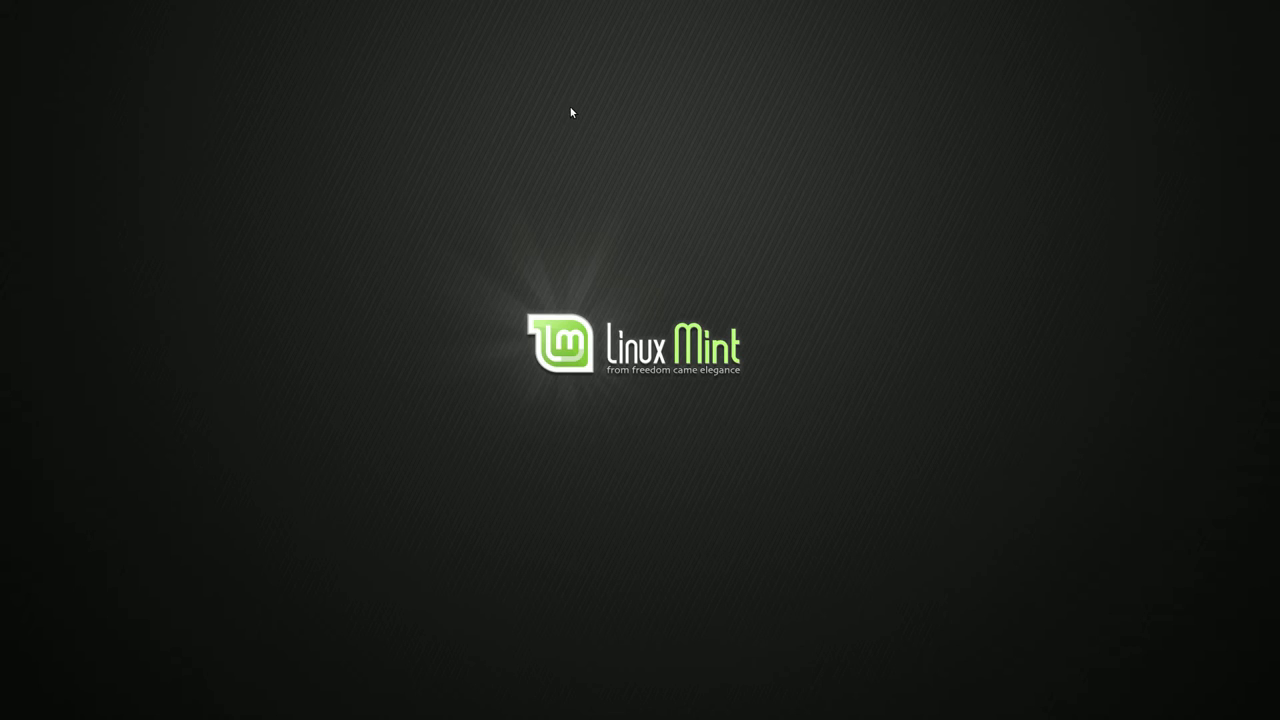
pyautogui.moveTo(576, 141)
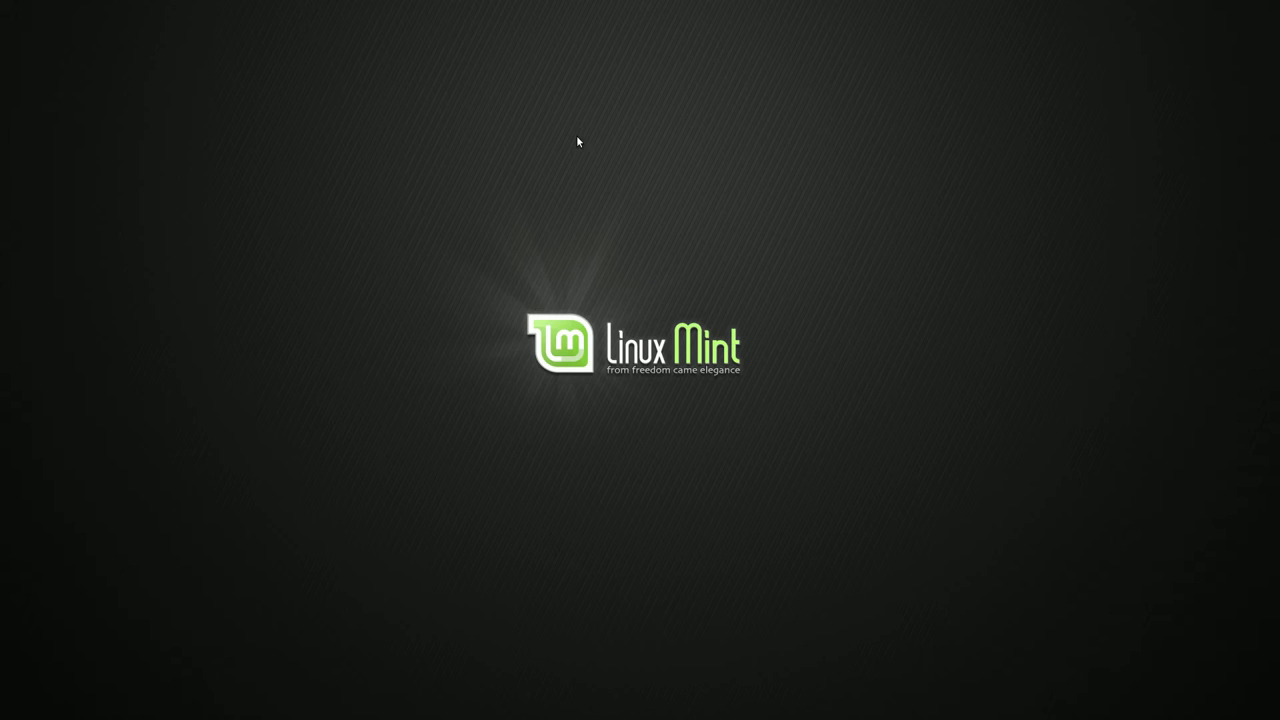
pyautogui.moveTo(604, 165)
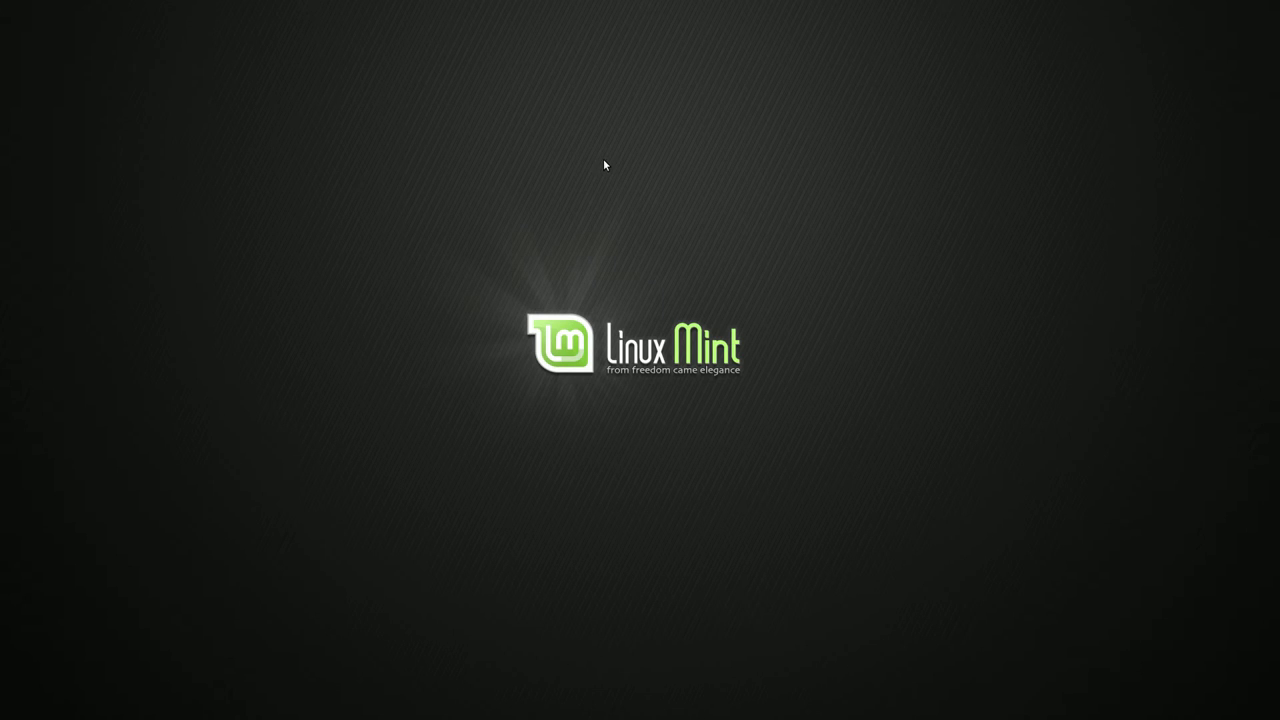
pyautogui.moveTo(610, 172)
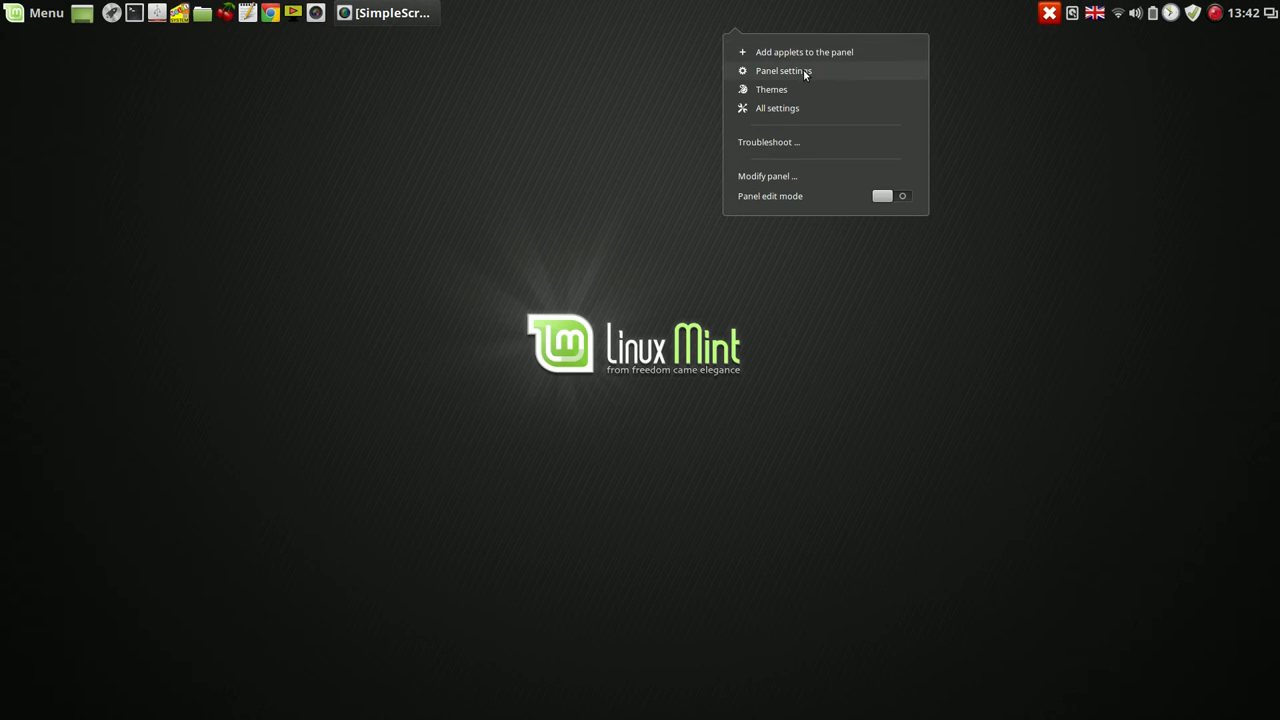
# Set the panel back to 'Always show panel' and change the dock's Visibility from hidden.
pyautogui.click(784, 70)
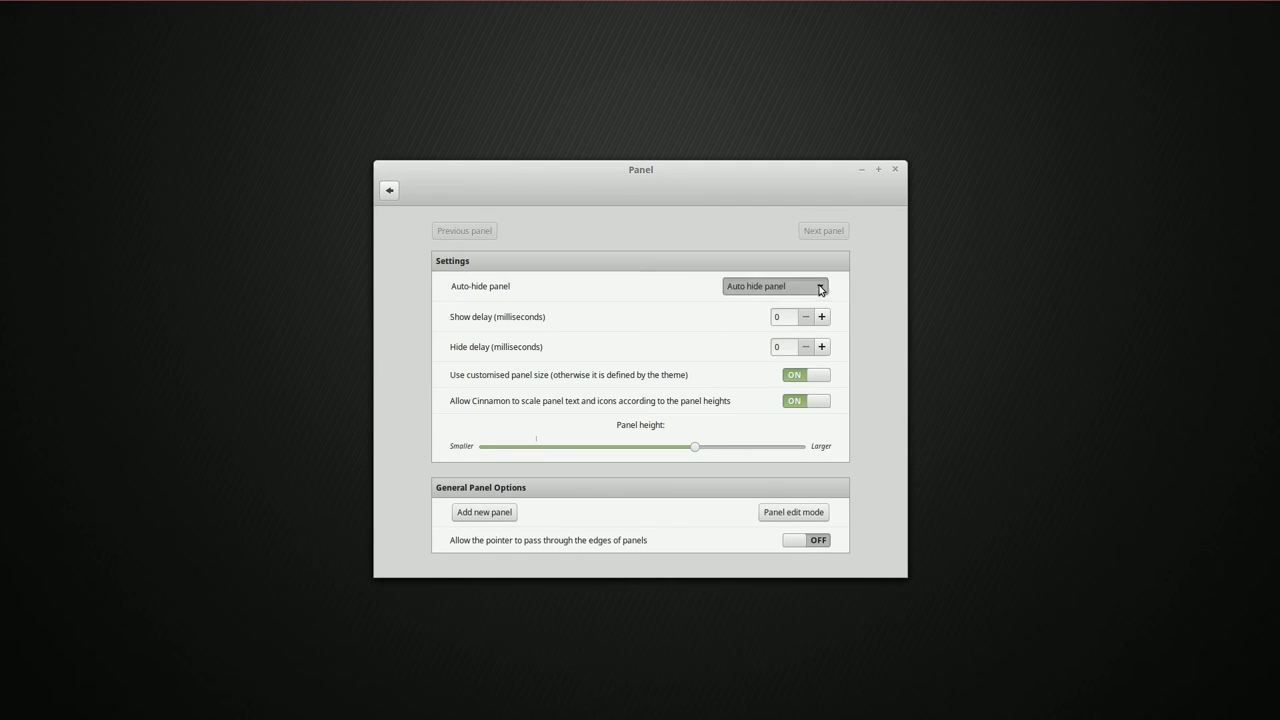
pyautogui.click(773, 286)
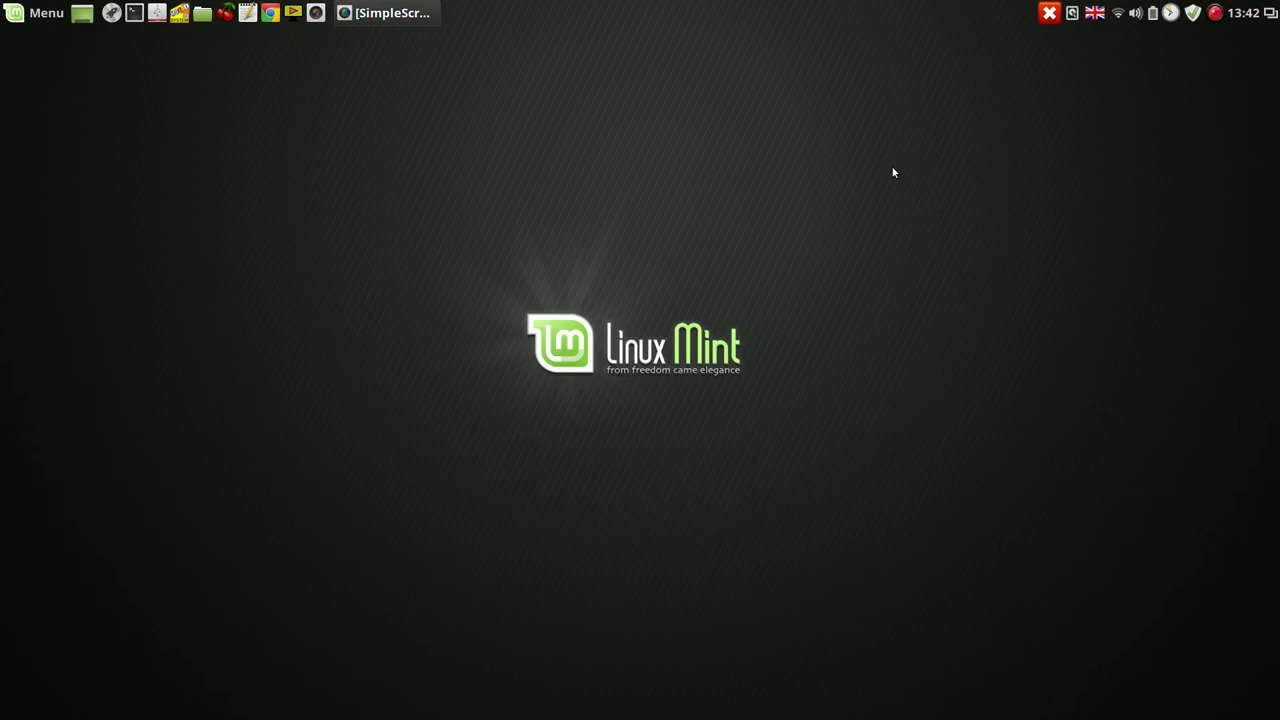
pyautogui.moveTo(456, 6)
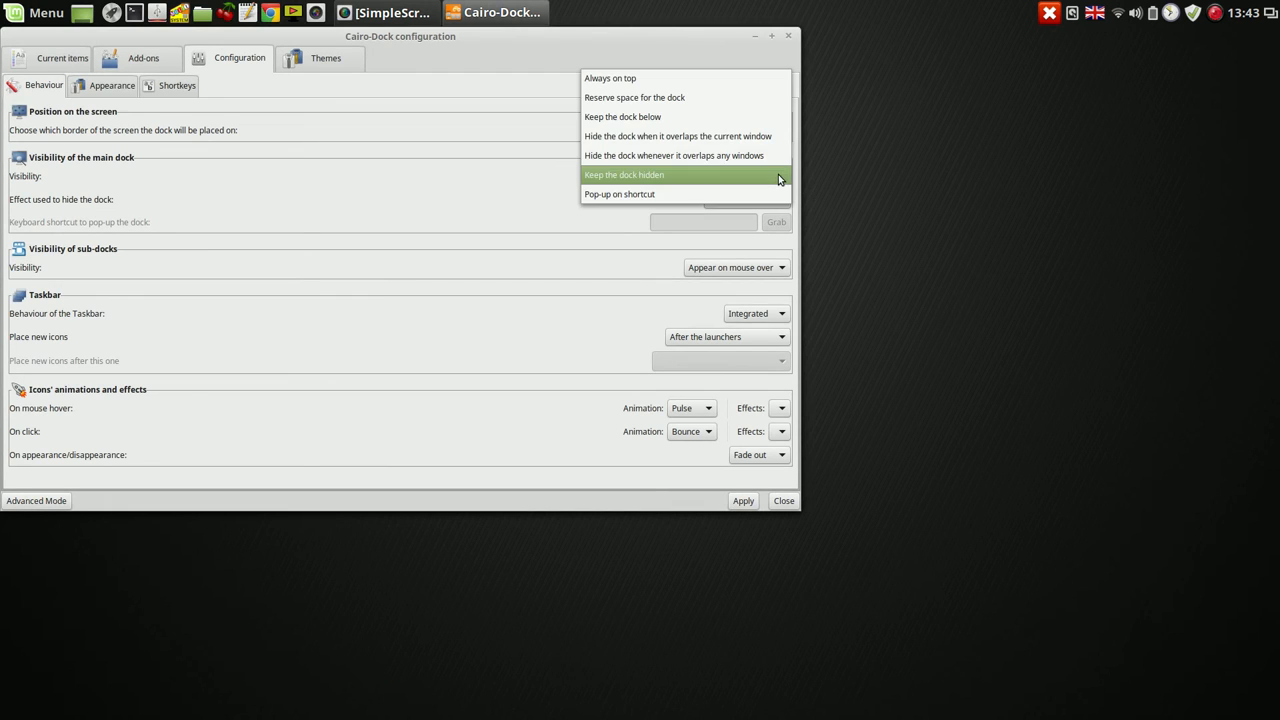
pyautogui.click(673, 155)
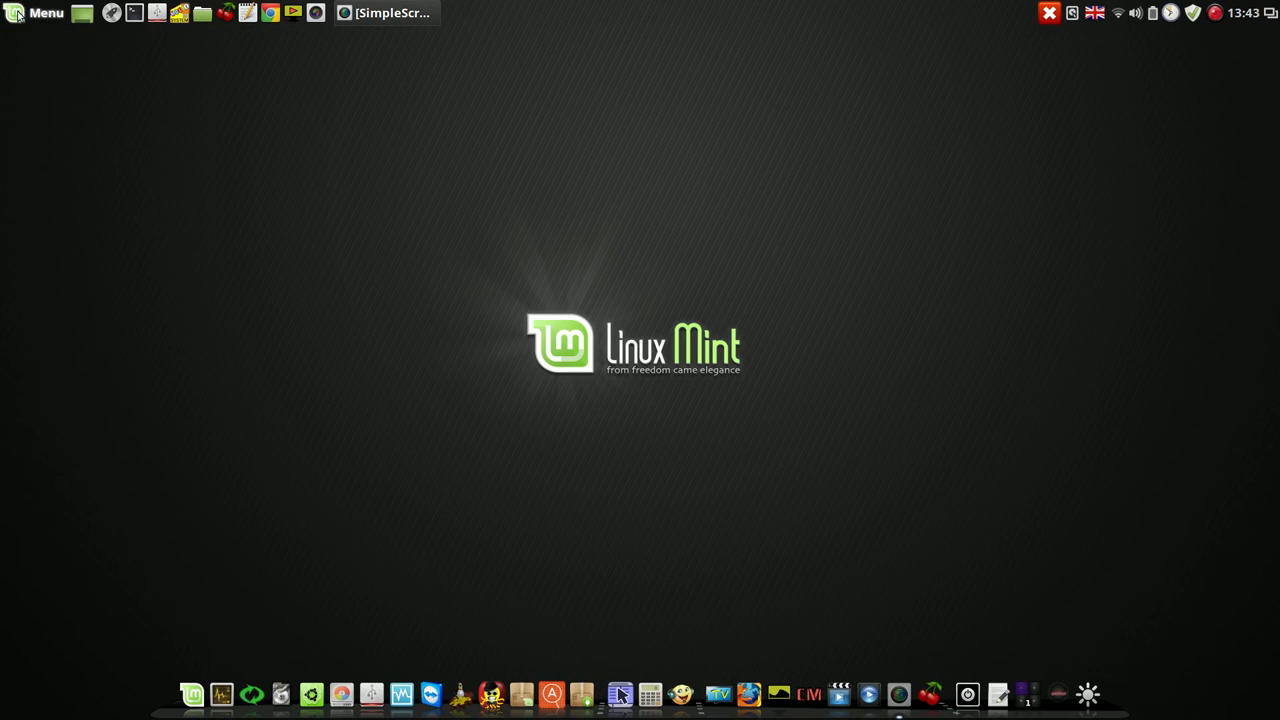
# Switch 'Show desktop icons' to ON in System Settings > Desktop and close the window.
pyautogui.click(33, 13)
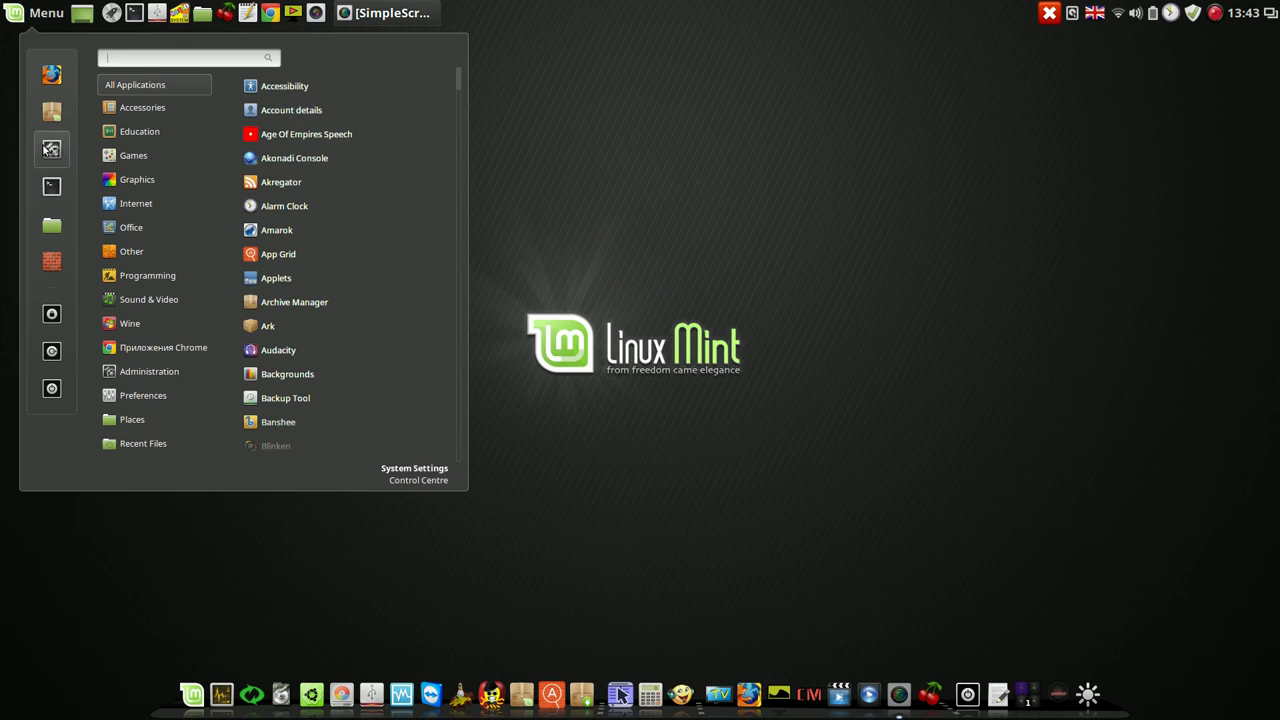
pyautogui.click(414, 472)
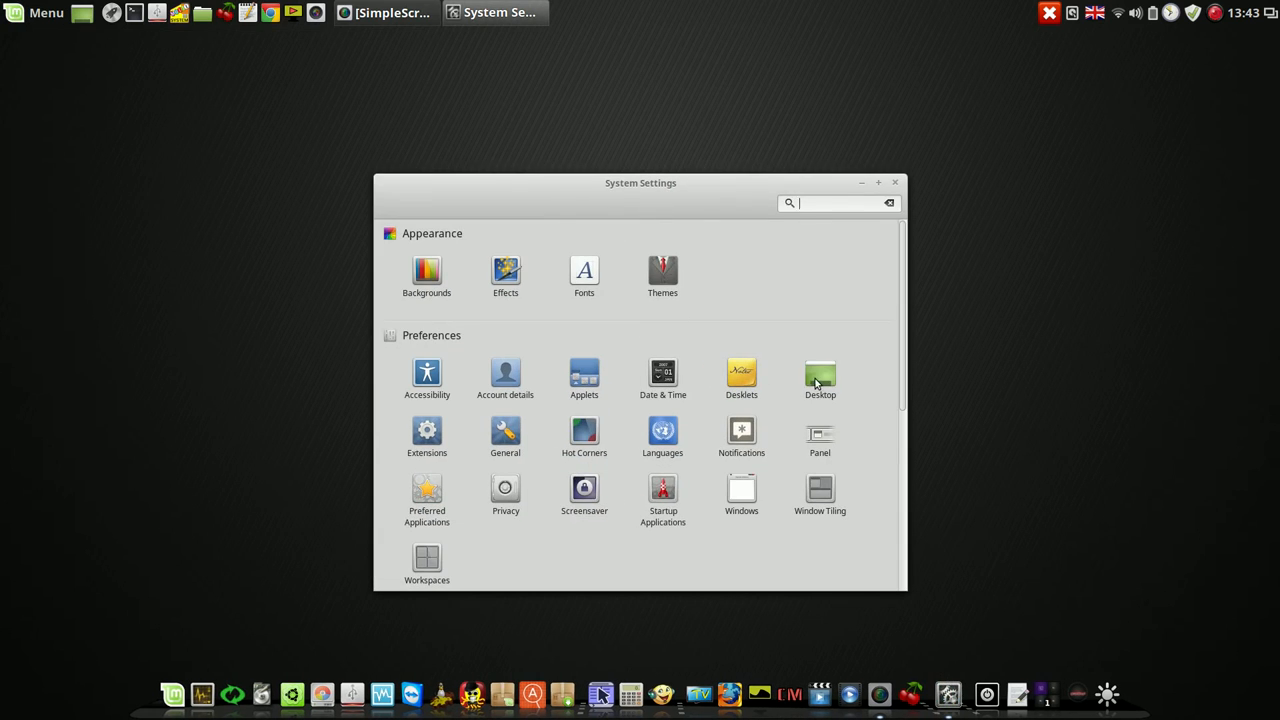
pyautogui.click(819, 375)
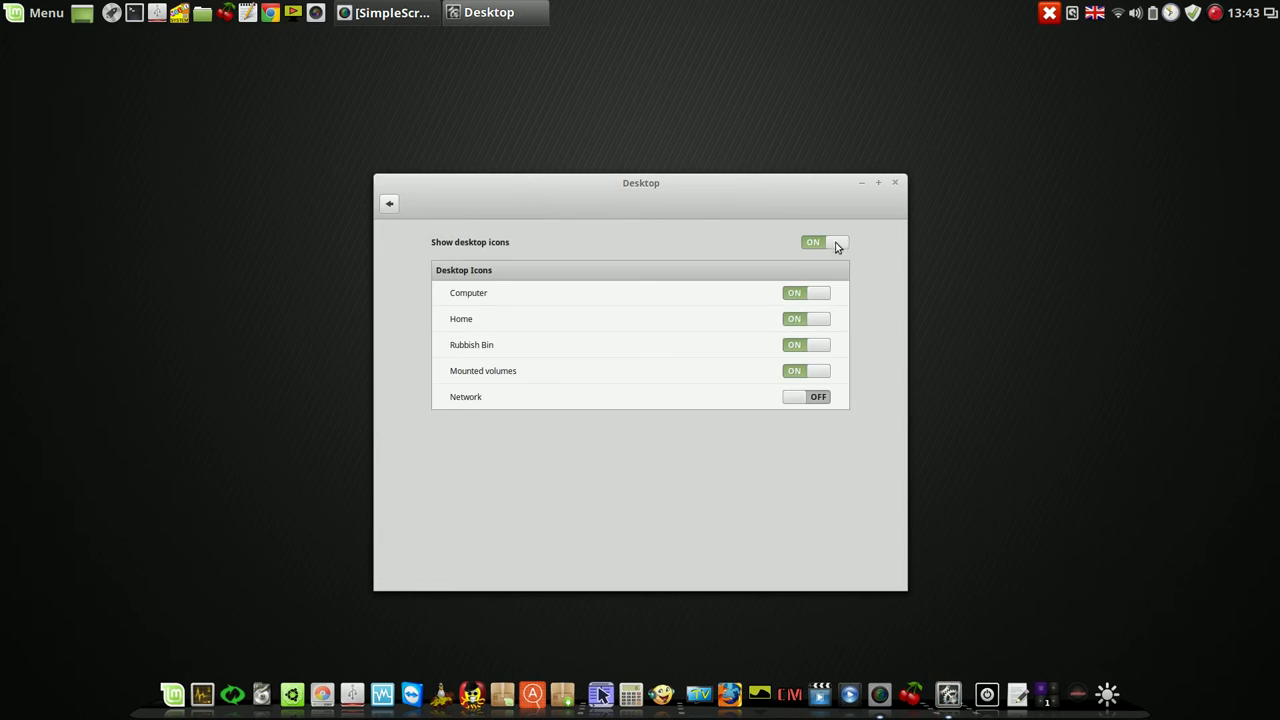
pyautogui.click(825, 242)
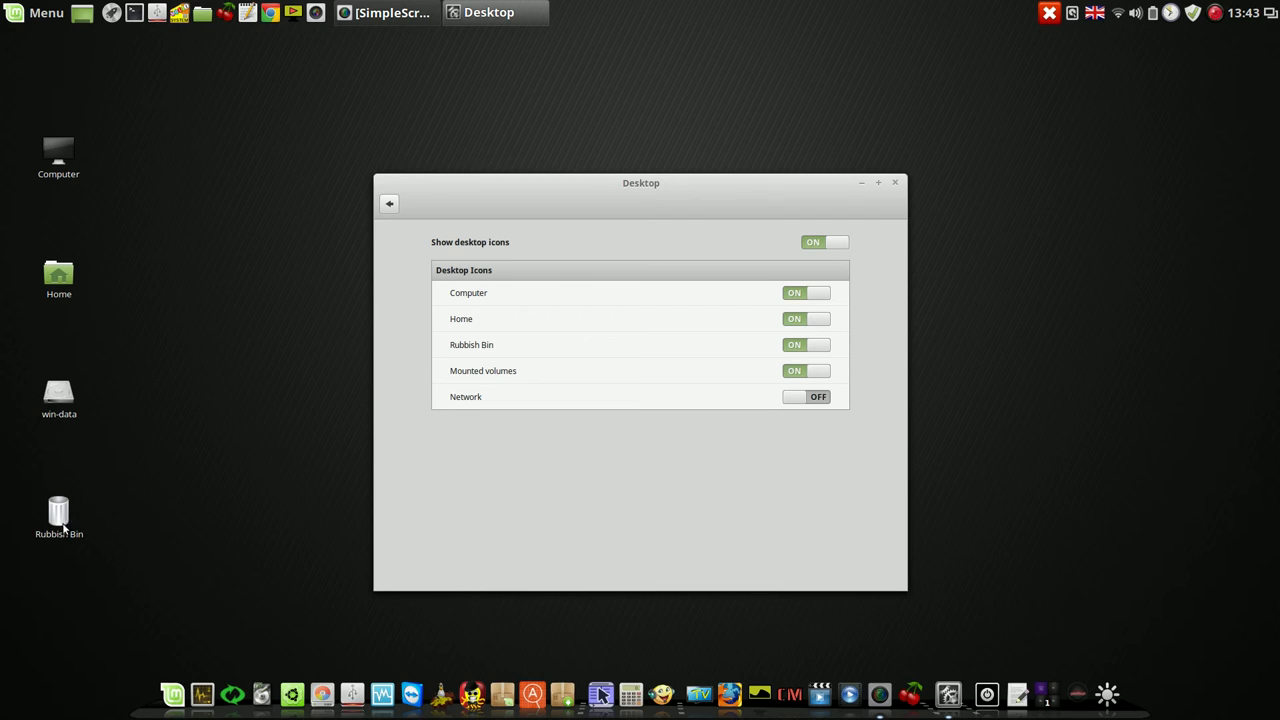
pyautogui.moveTo(80, 384)
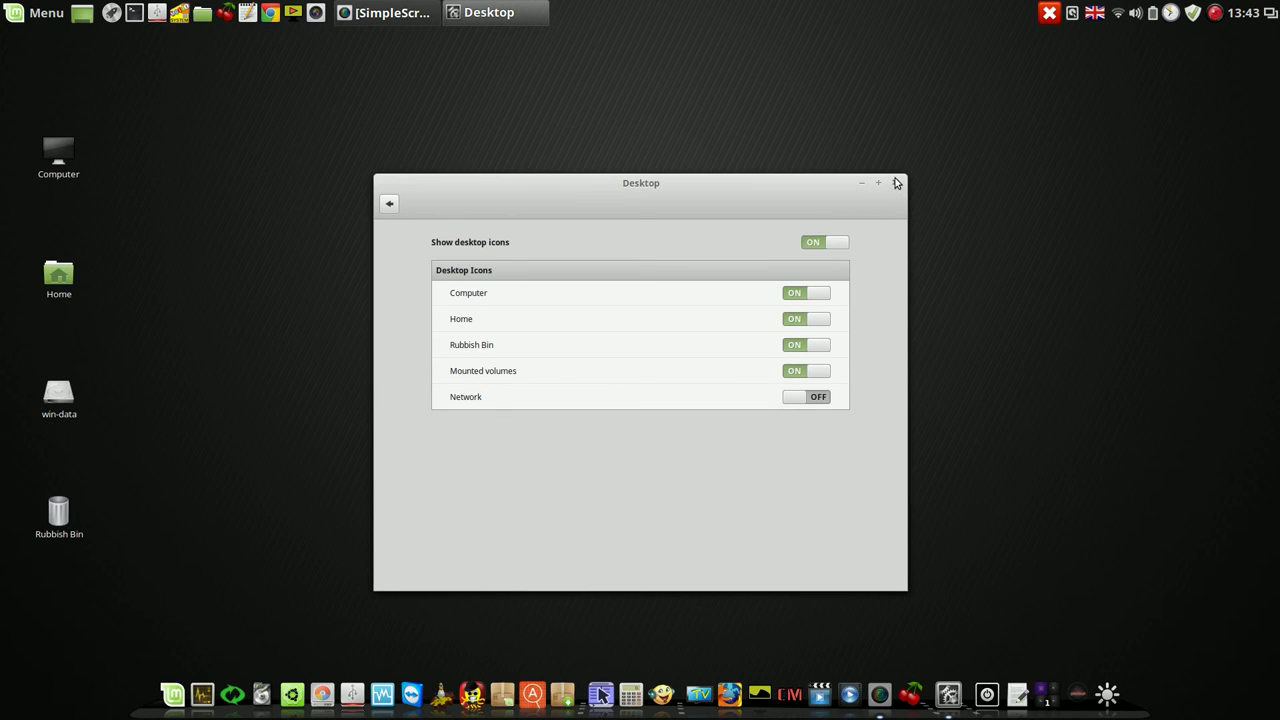
pyautogui.click(896, 183)
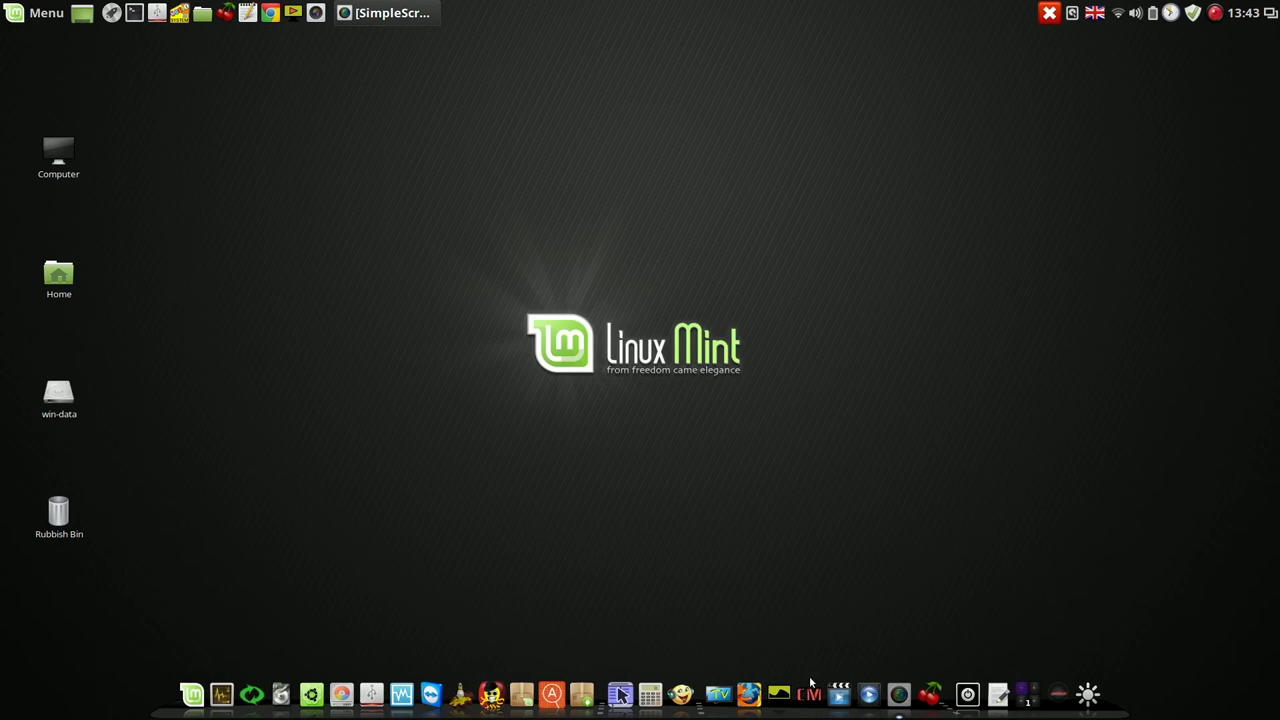
# Launch Conky Manager from the dock, tick the conky_eng widget and close the manager.
pyautogui.click(778, 694)
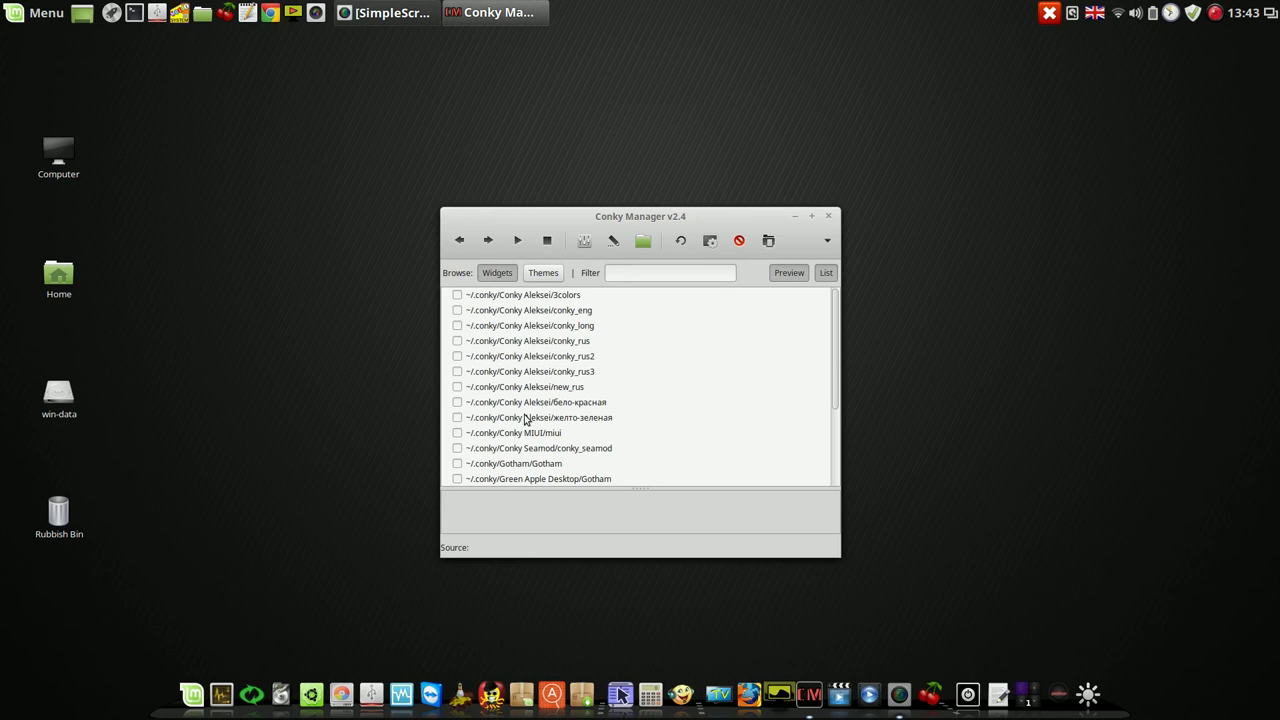
pyautogui.click(527, 310)
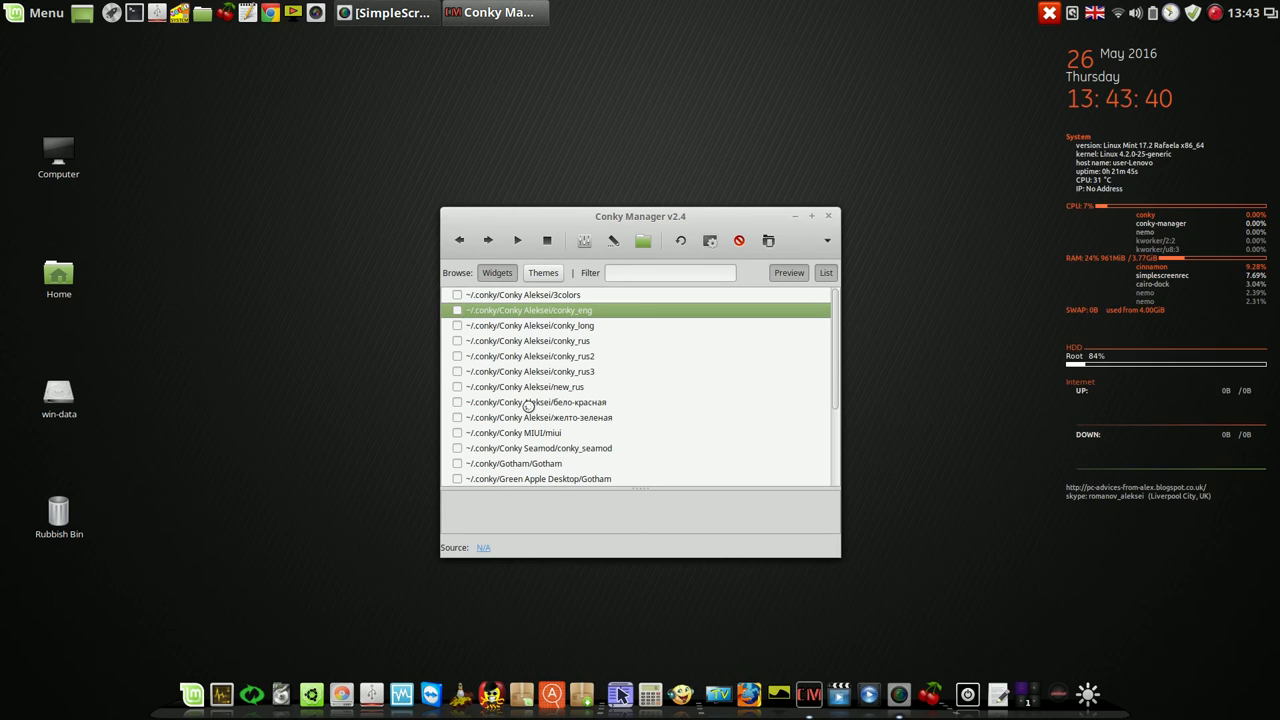
pyautogui.click(828, 216)
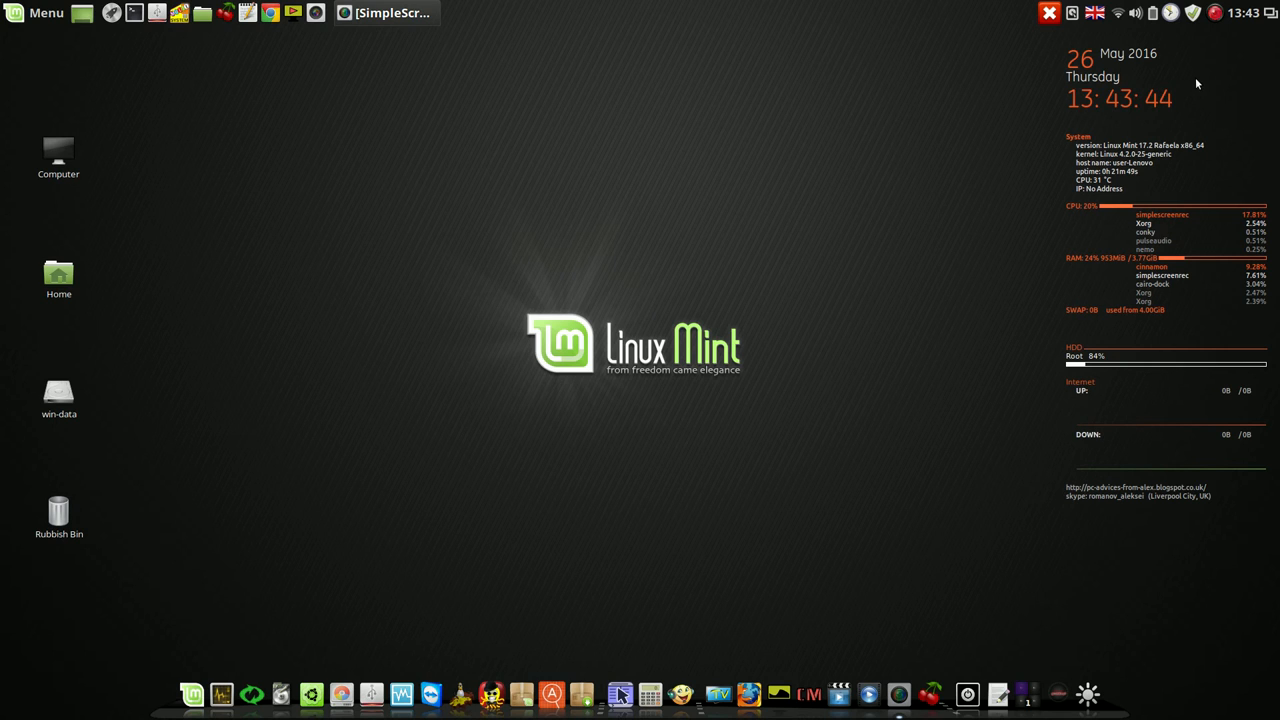
pyautogui.moveTo(488, 146)
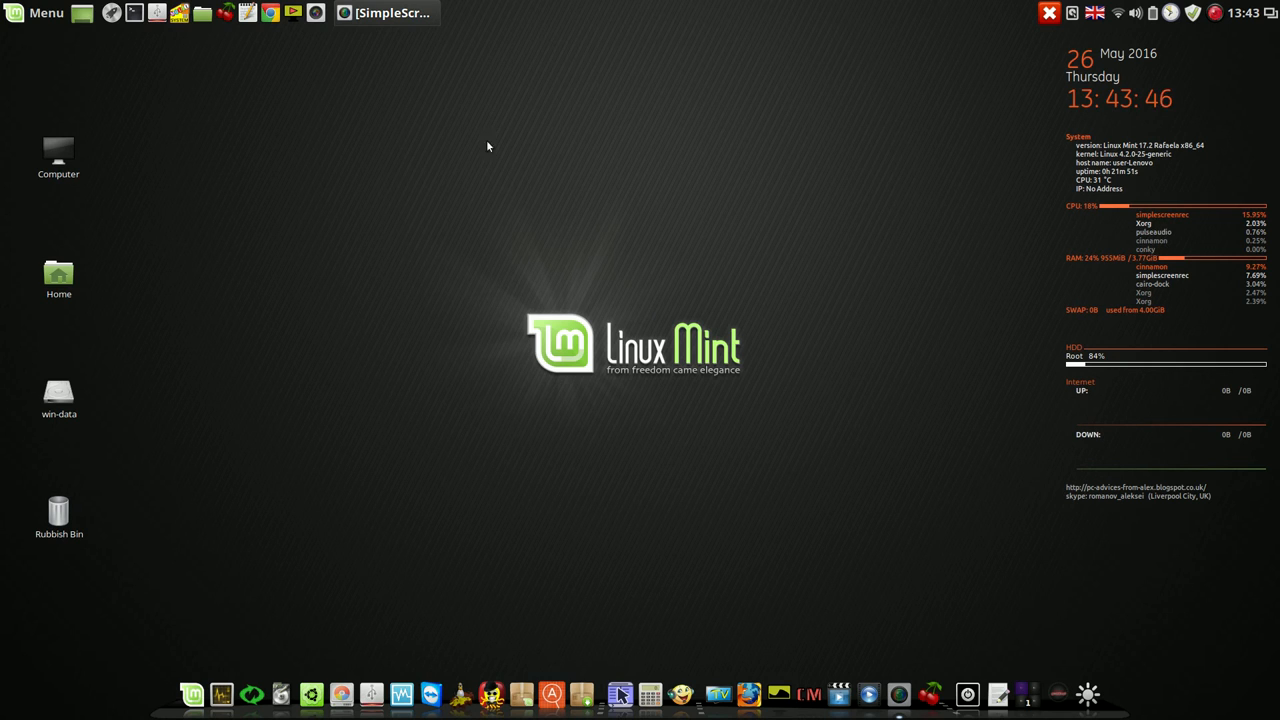
# In Change Desktop Background, browse Rebecca and Rafaela, set Venezia as wallpaper, then view Nadia.
pyautogui.rightClick(488, 146)
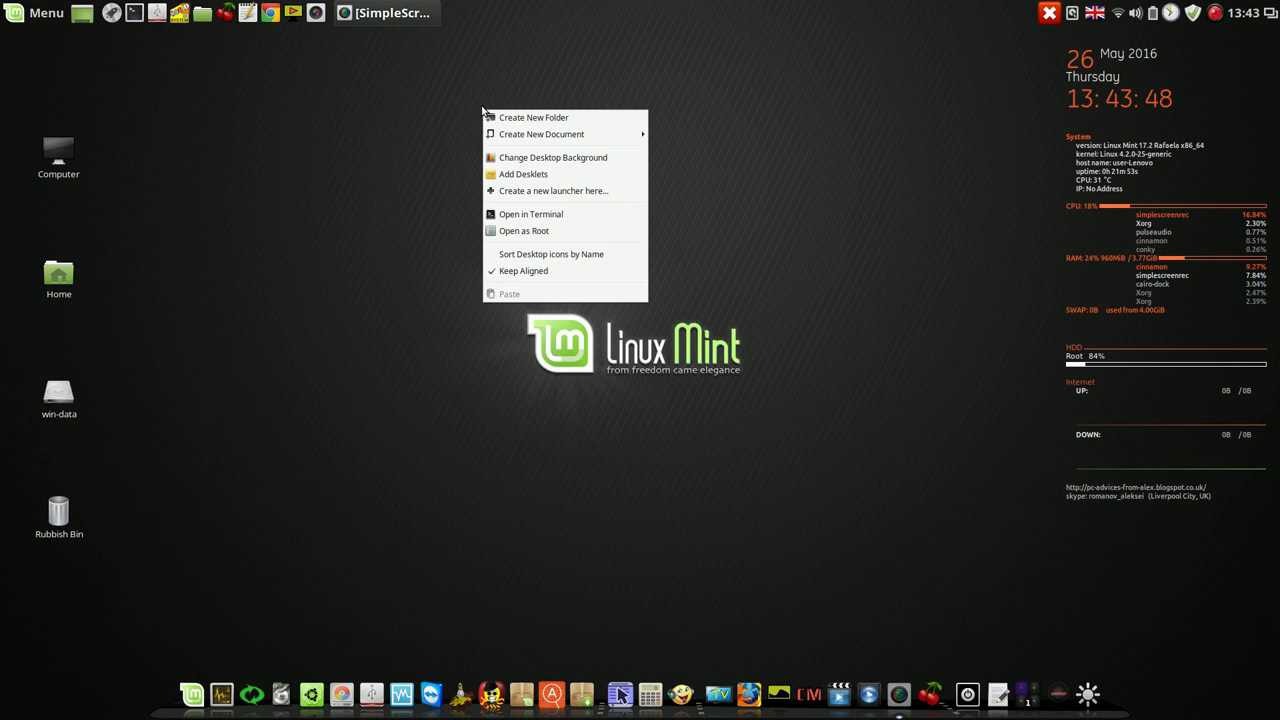
pyautogui.click(552, 157)
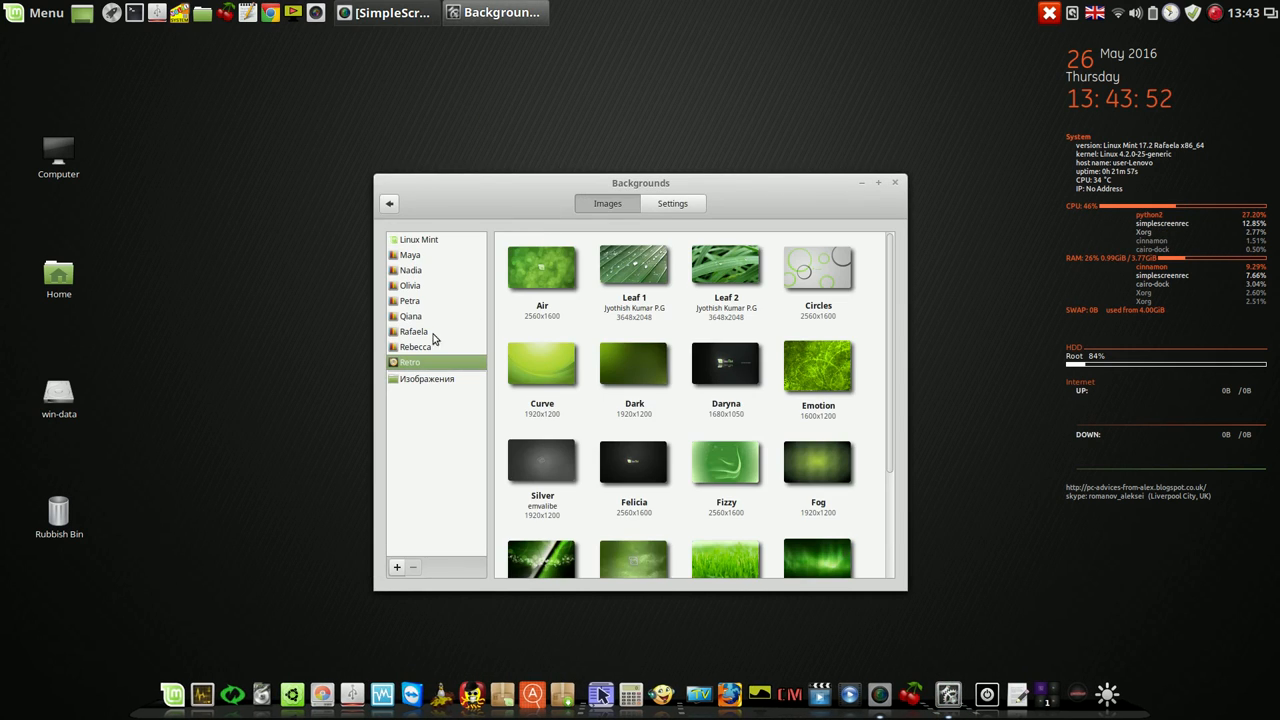
pyautogui.click(414, 346)
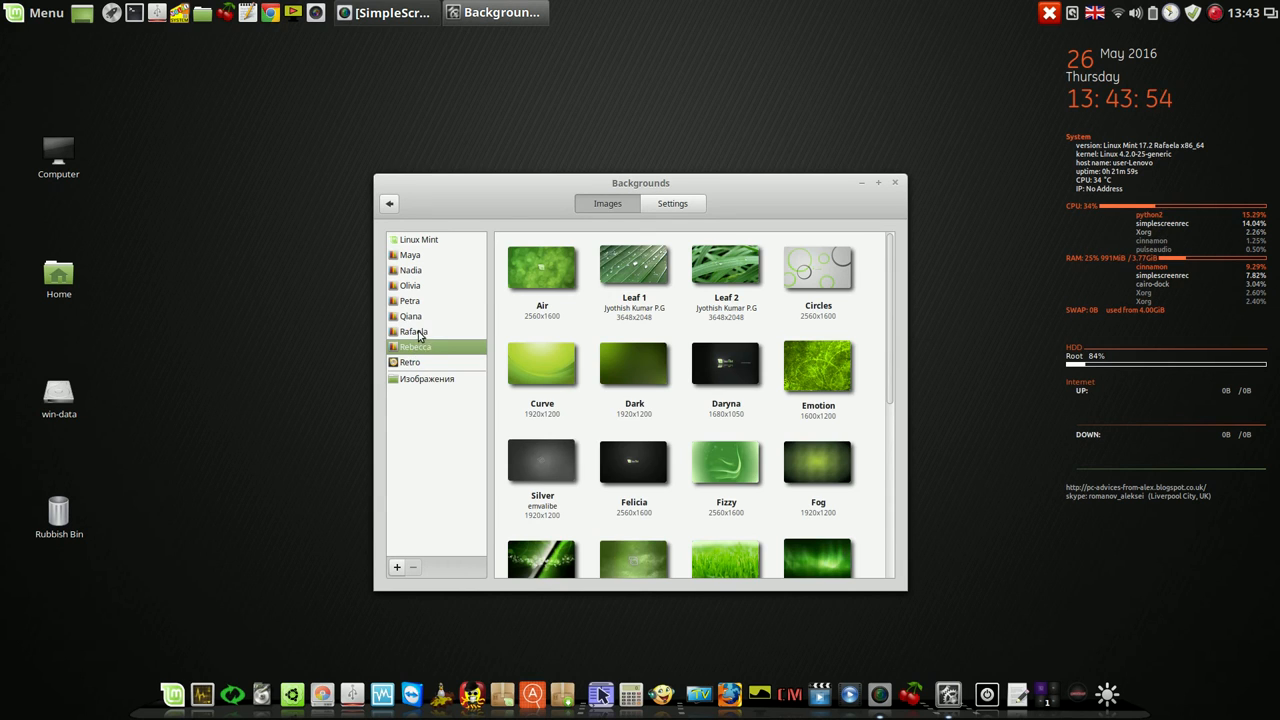
pyautogui.click(413, 331)
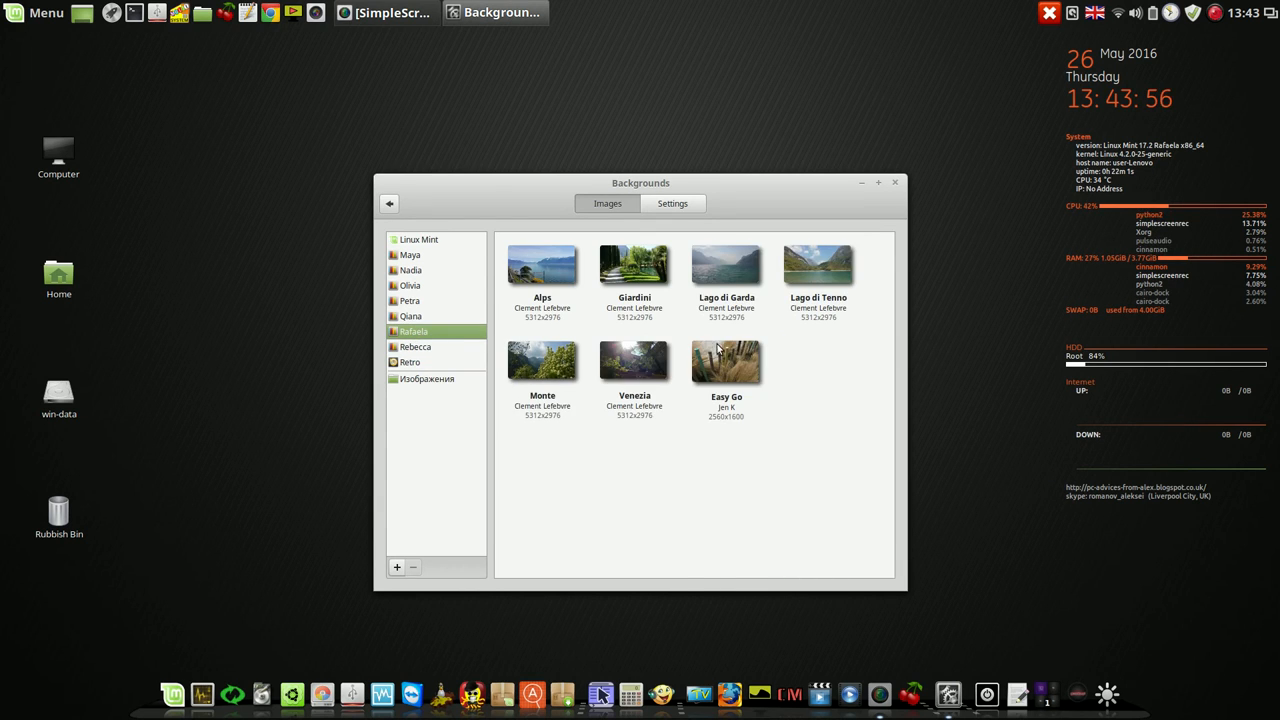
pyautogui.scroll(-3)
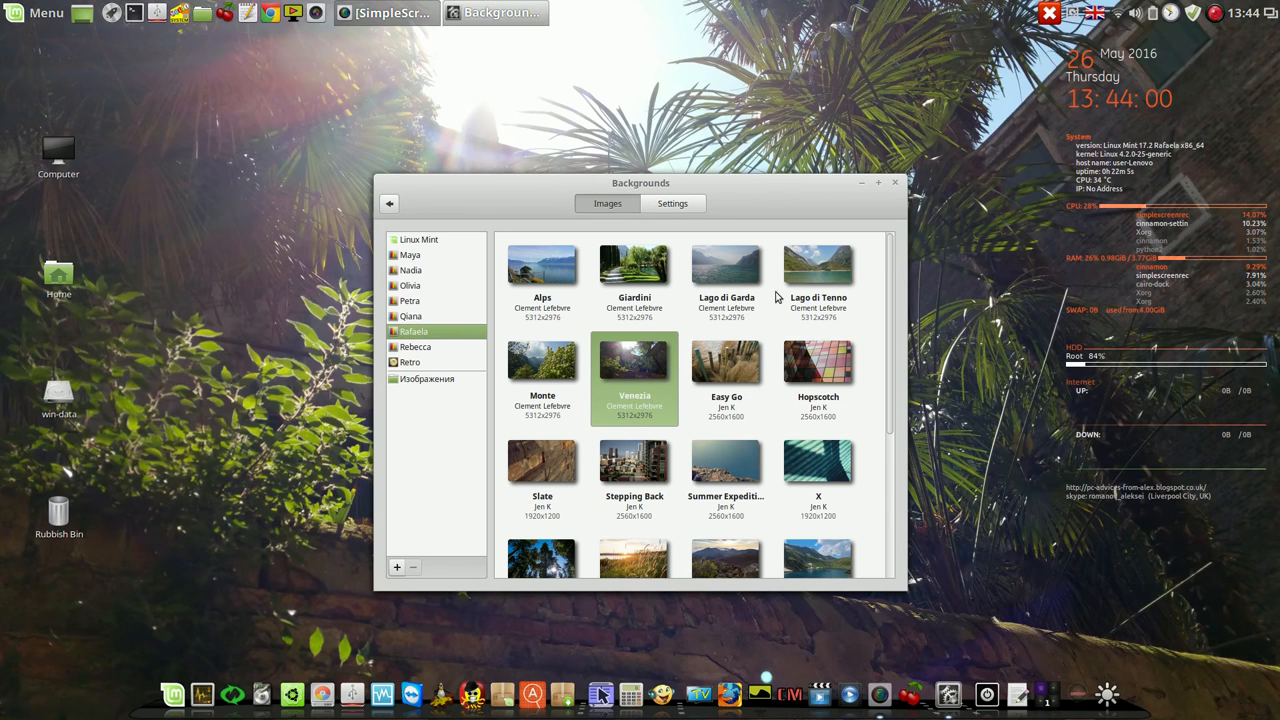
pyautogui.click(410, 270)
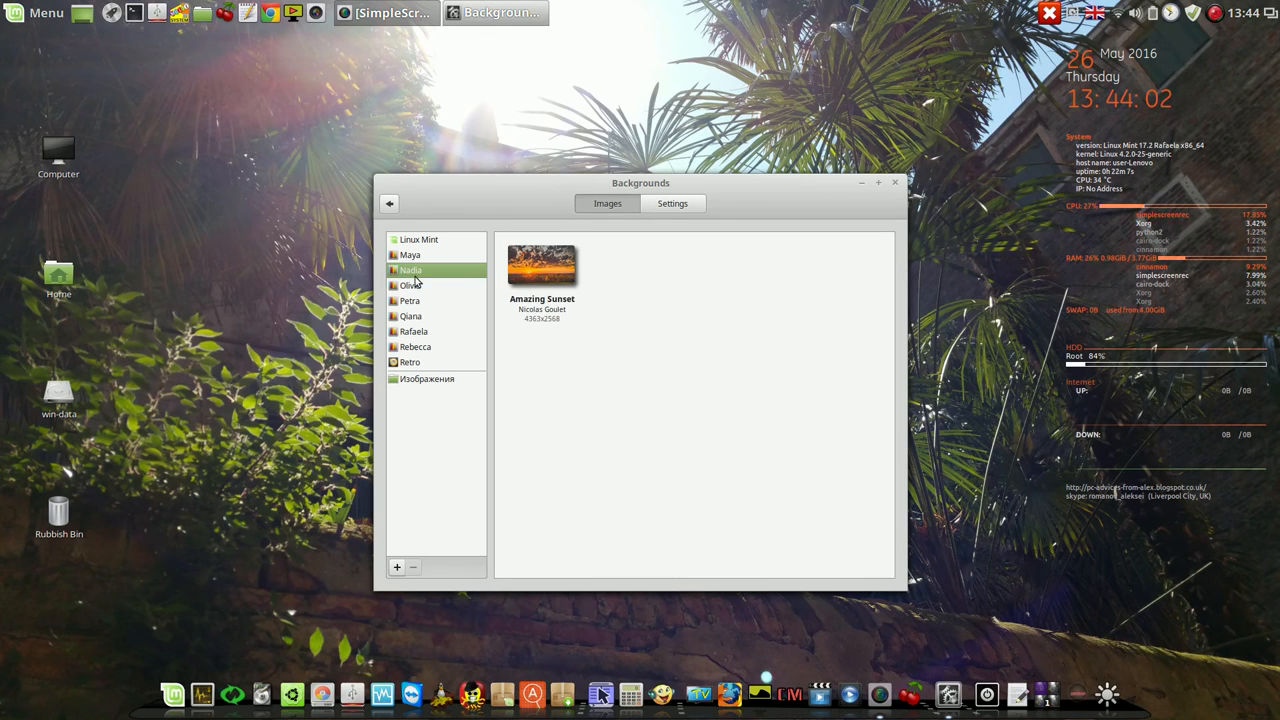
pyautogui.click(634, 483)
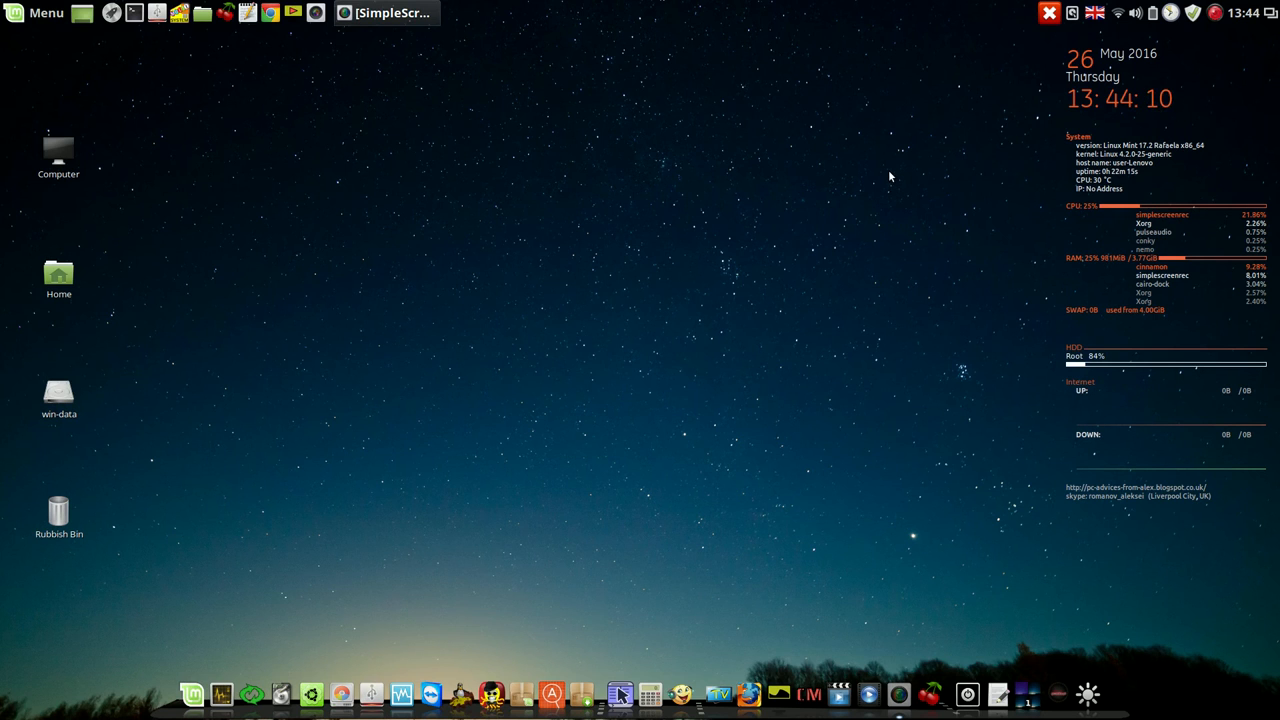
pyautogui.moveTo(292, 13)
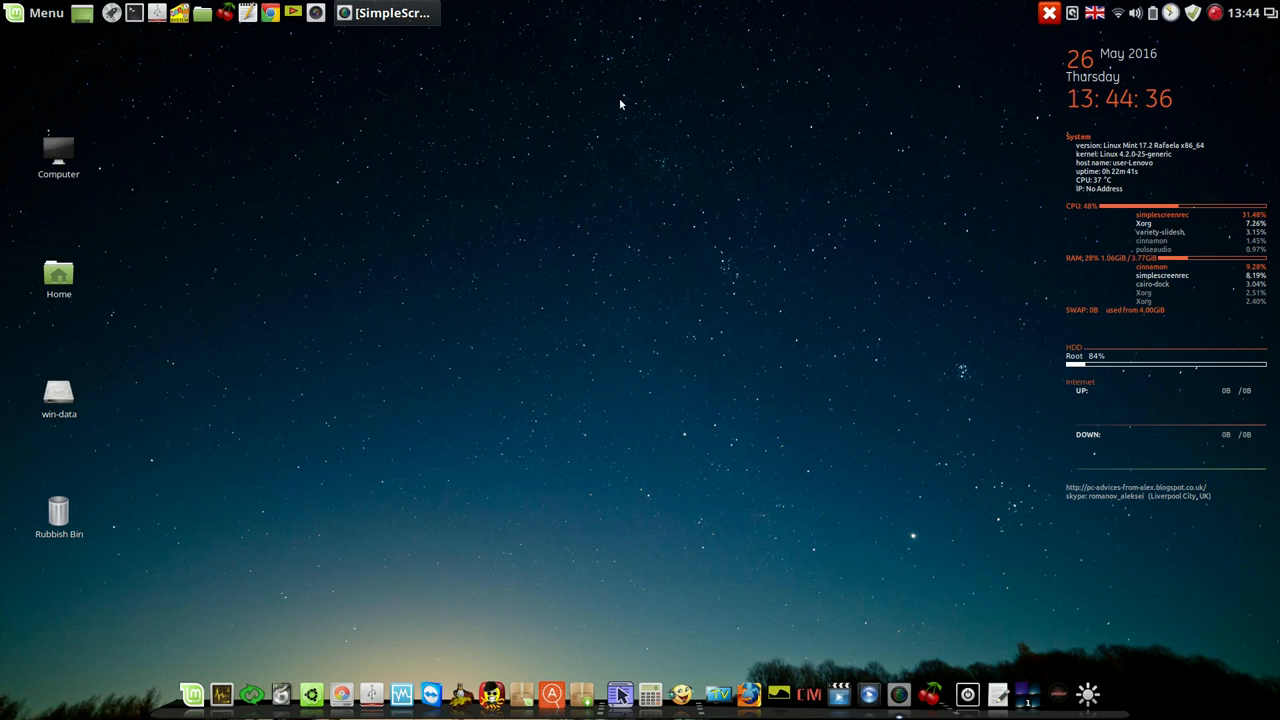
pyautogui.moveTo(723, 180)
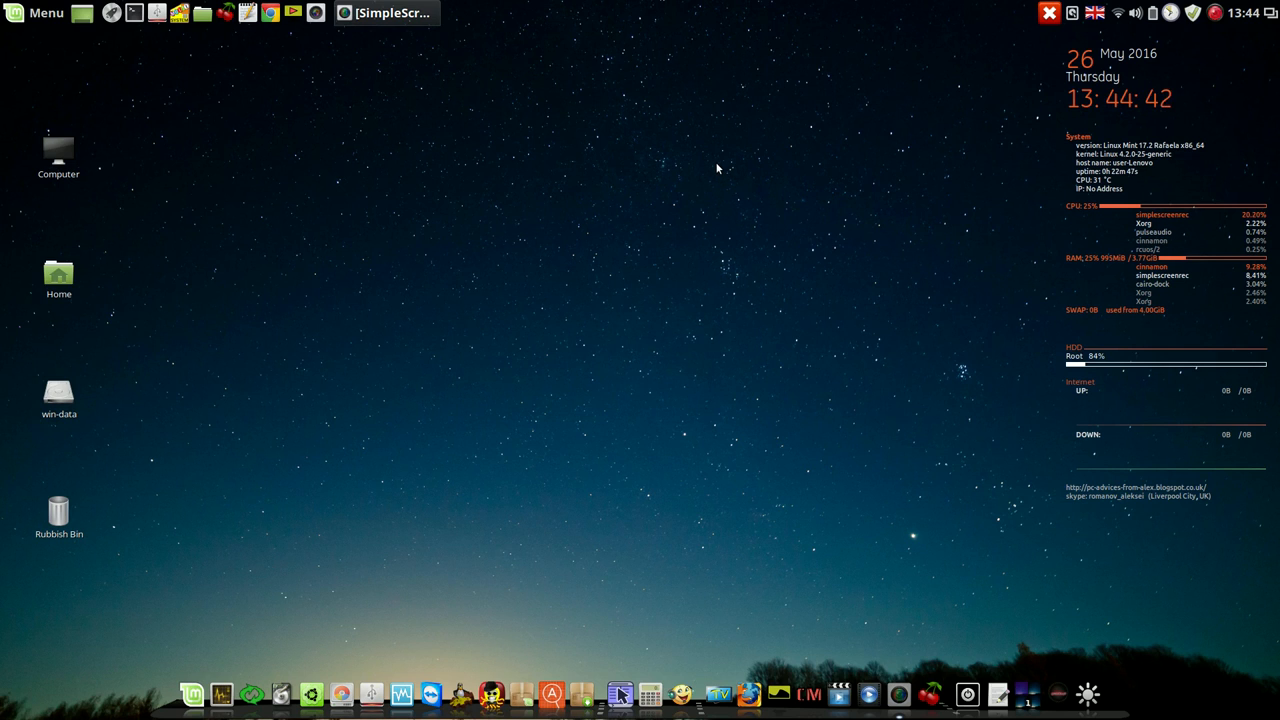
pyautogui.moveTo(707, 158)
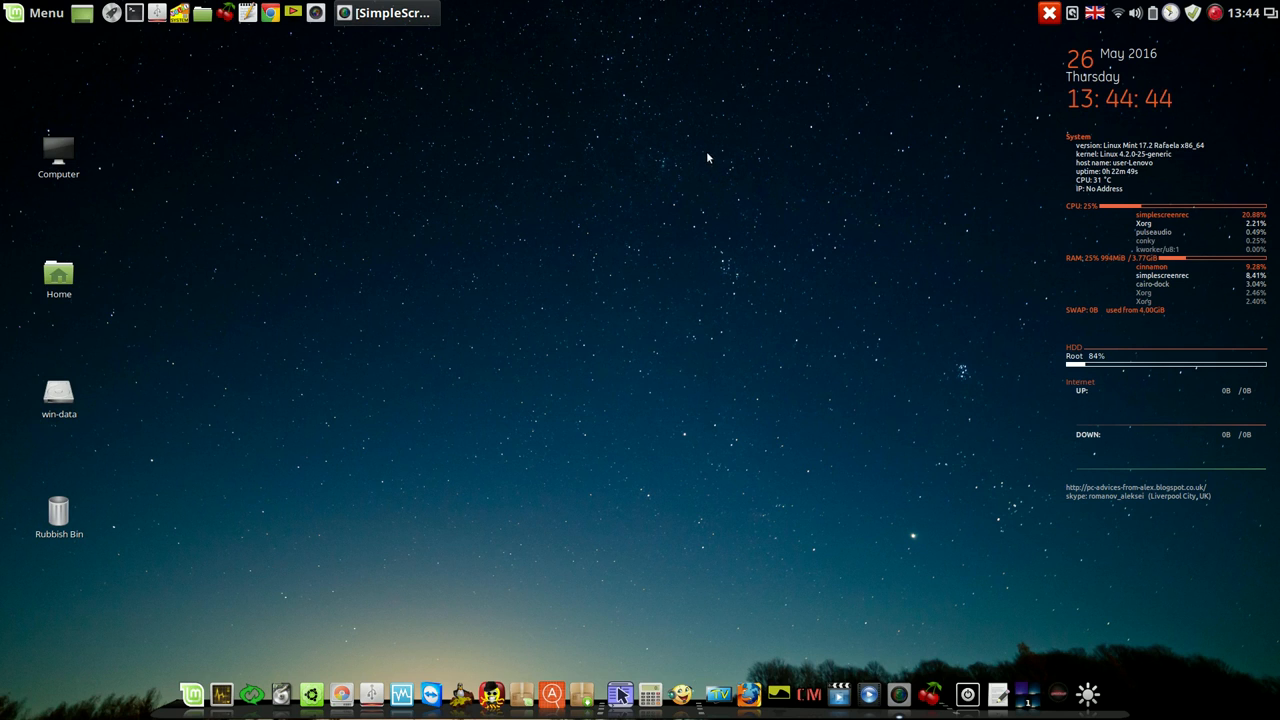
pyautogui.moveTo(667, 146)
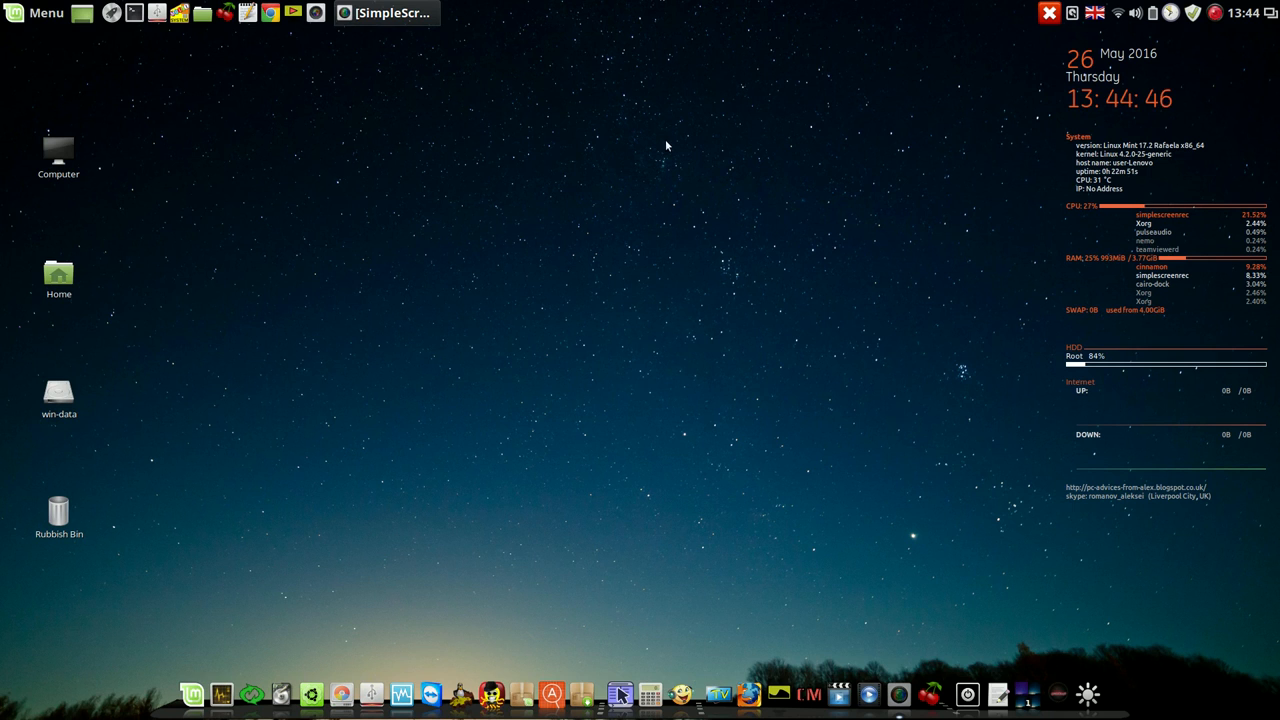
pyautogui.moveTo(690, 176)
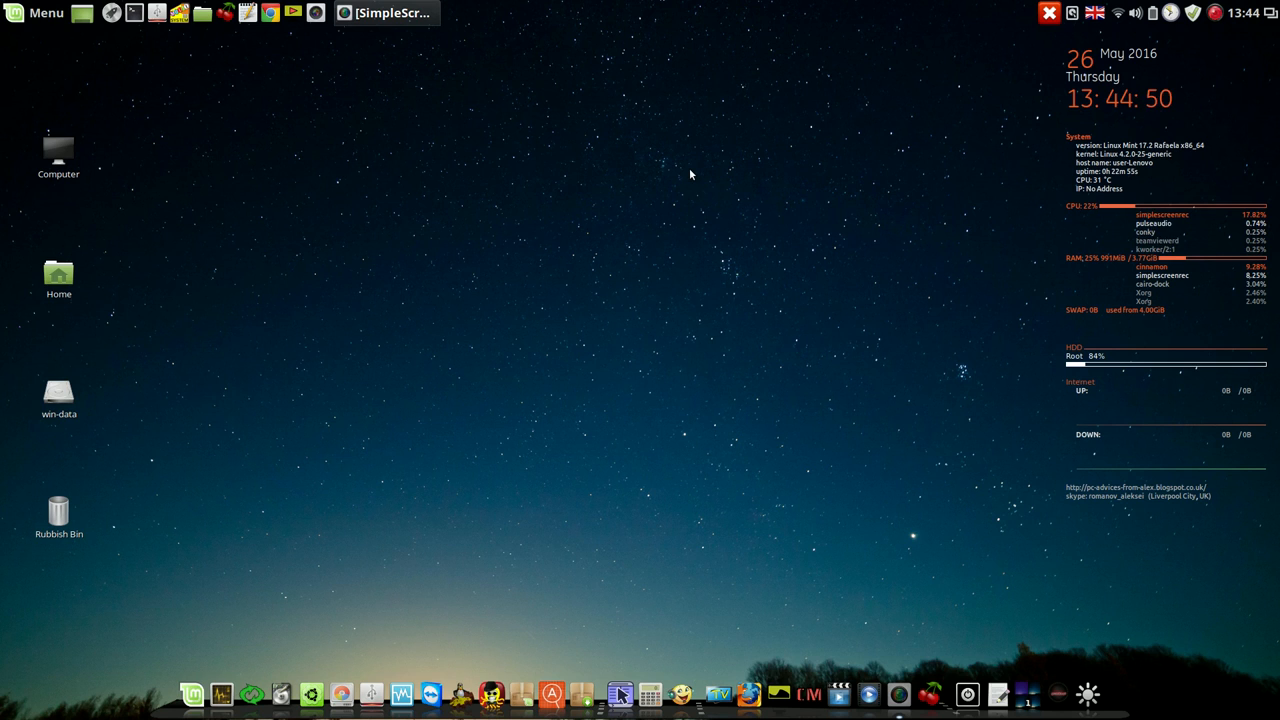
pyautogui.moveTo(660, 165)
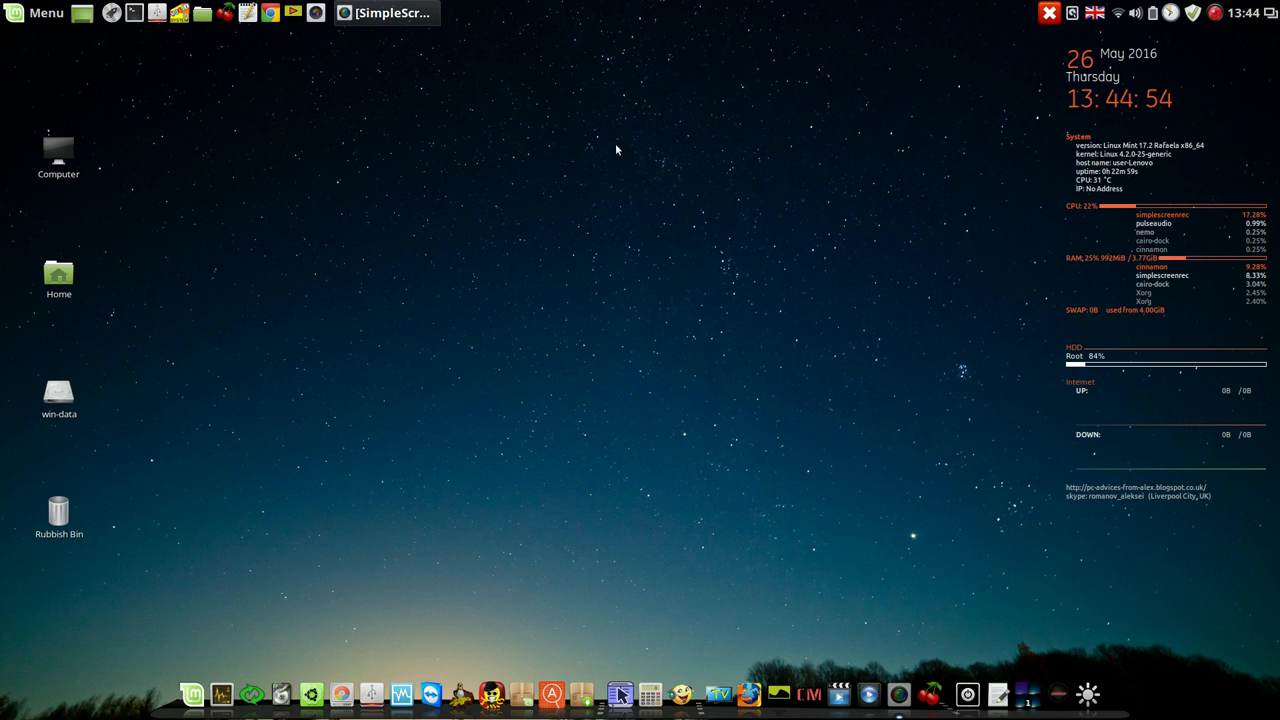
pyautogui.moveTo(591, 144)
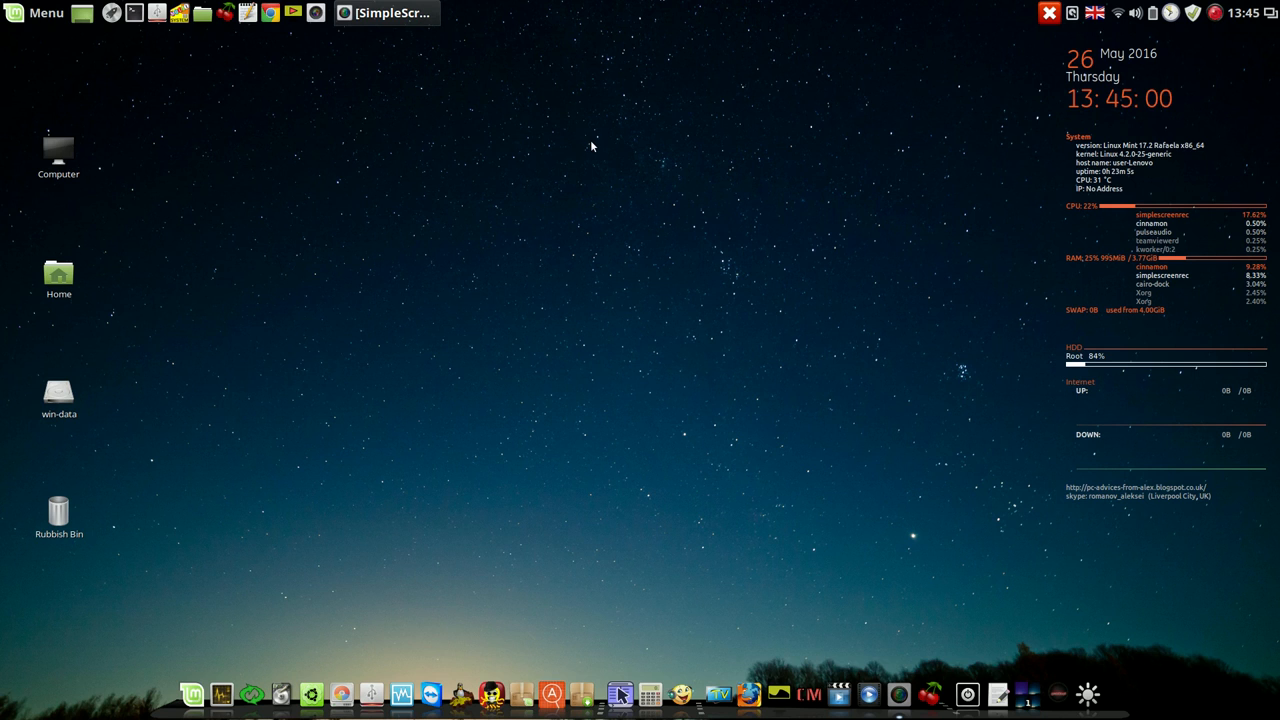
pyautogui.moveTo(860, 201)
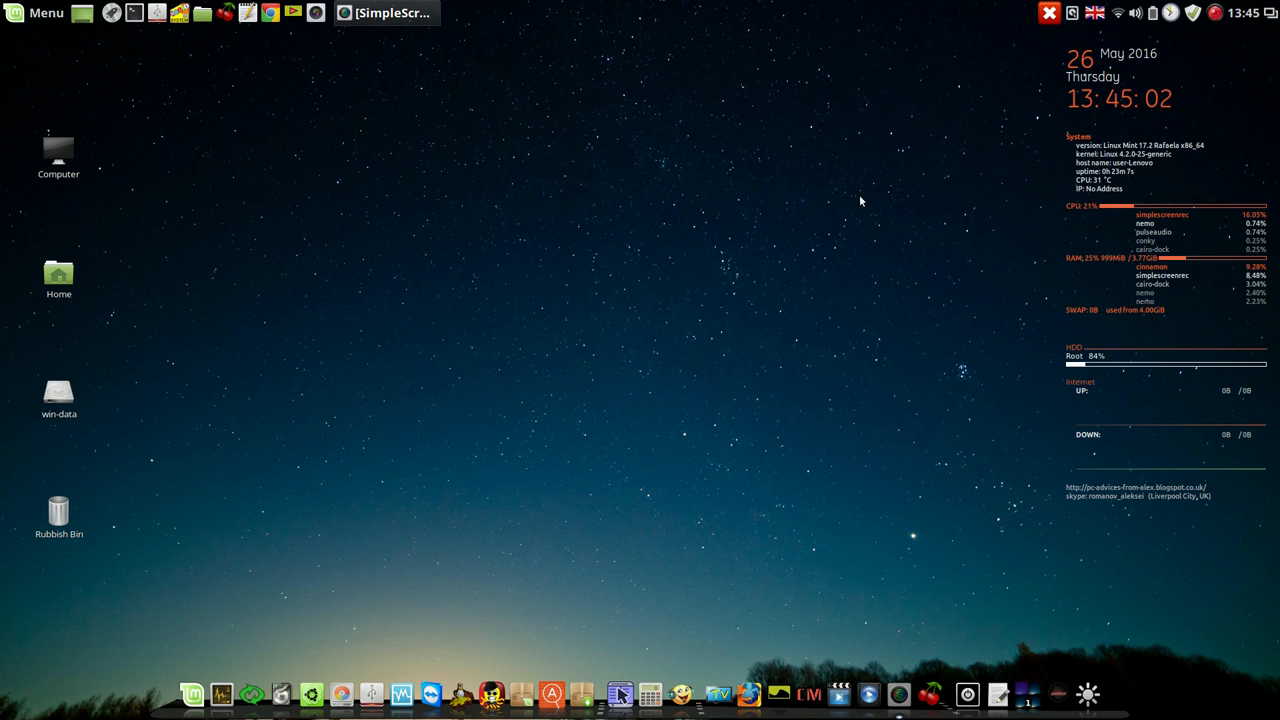